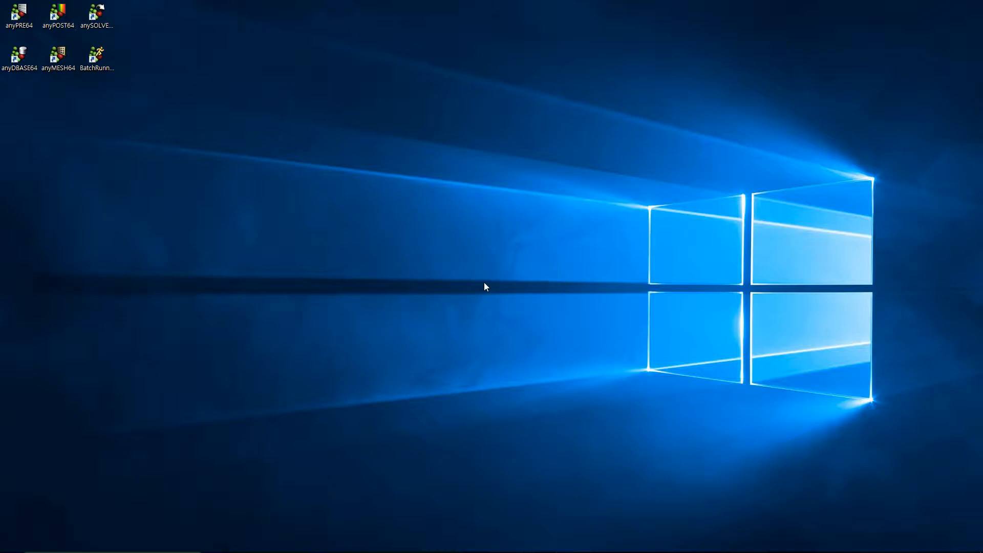
Launch anyPOST64 and open HPDC_1.rltx from the HPDC_1_Res results folder.
double_click(58, 17)
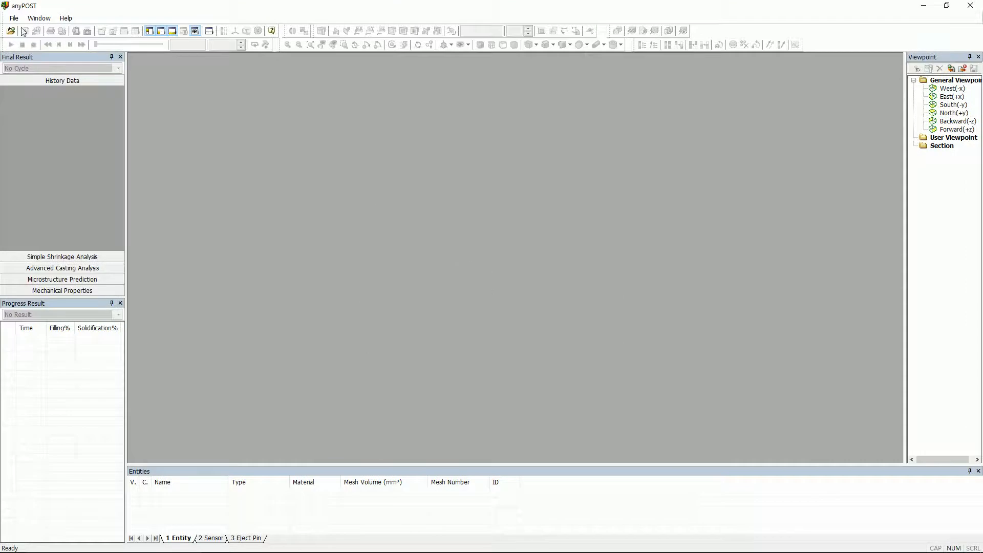
click(23, 31)
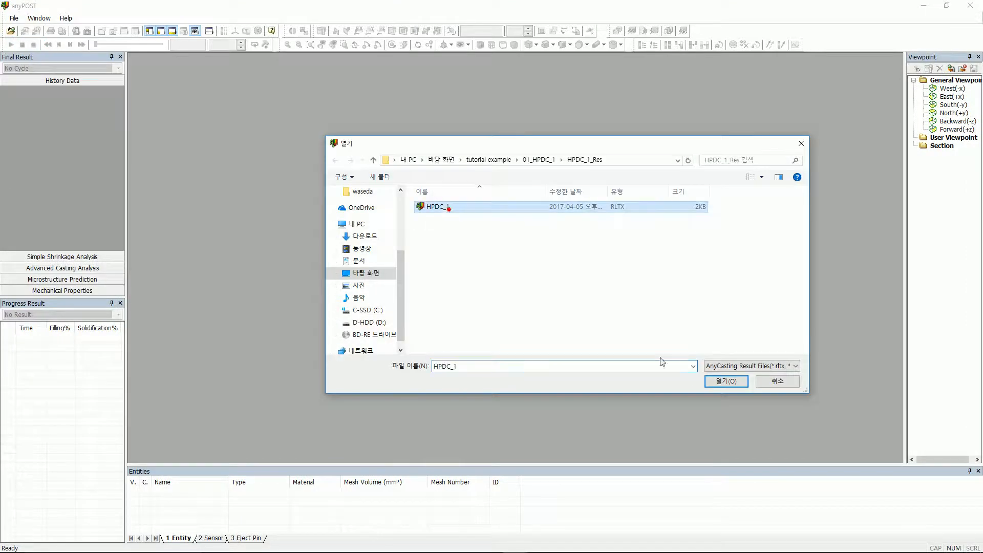
click(725, 381)
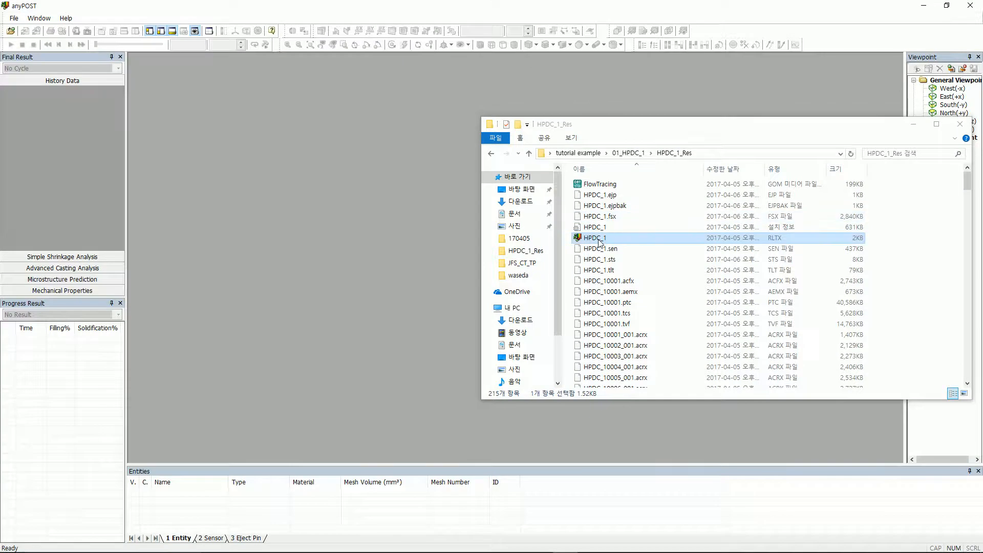
double_click(593, 237)
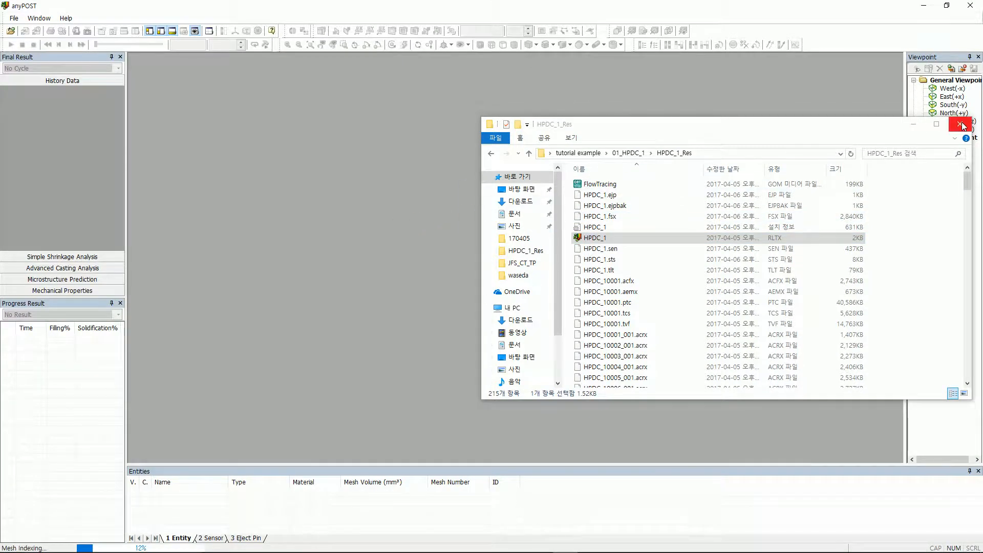
Close Explorer, dismiss the RealShape message, and set Progress Result to Temperature.
click(960, 124)
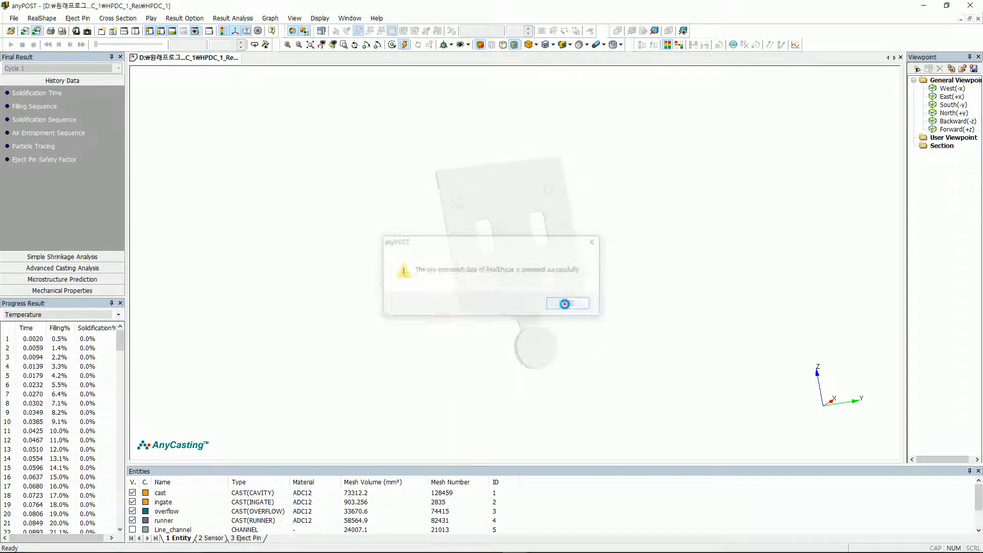
click(566, 303)
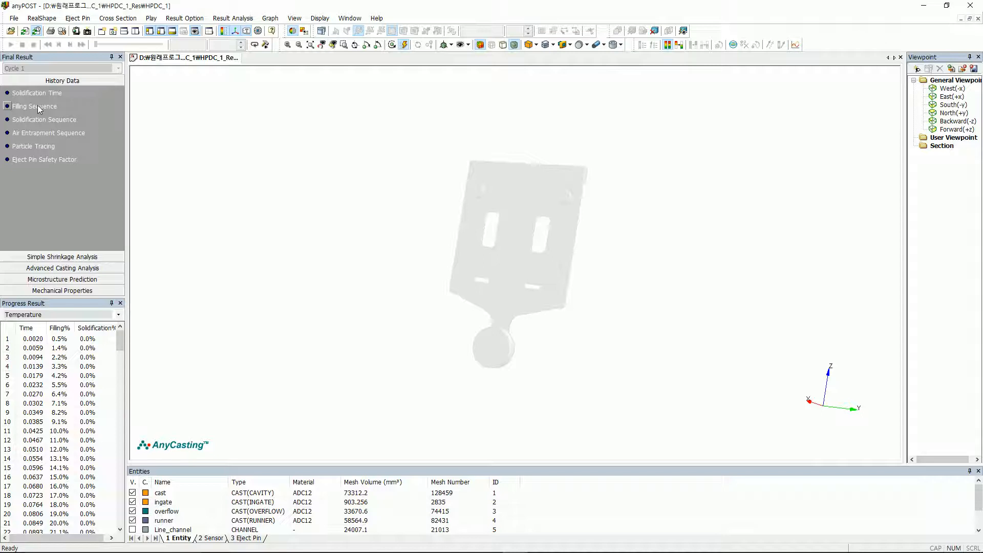
click(34, 106)
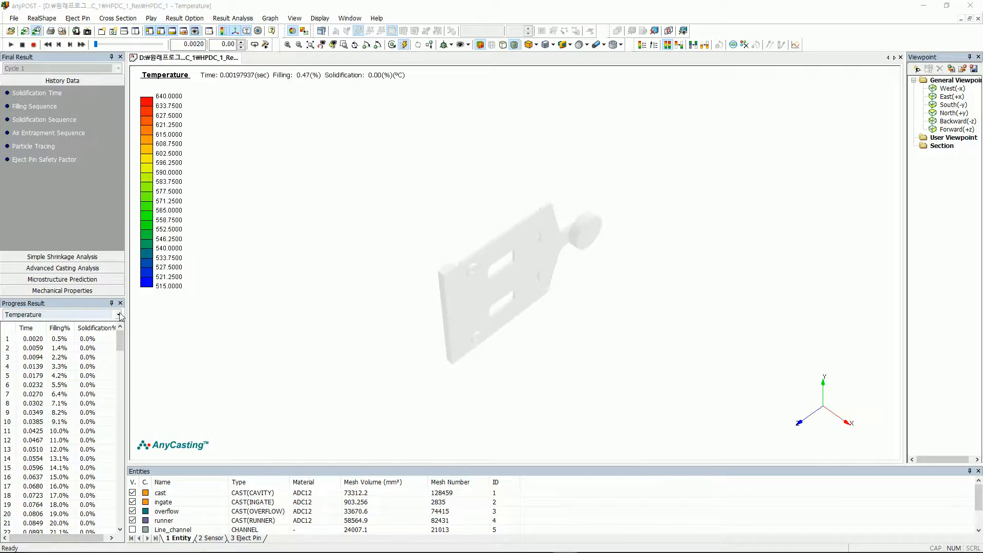
click(118, 314)
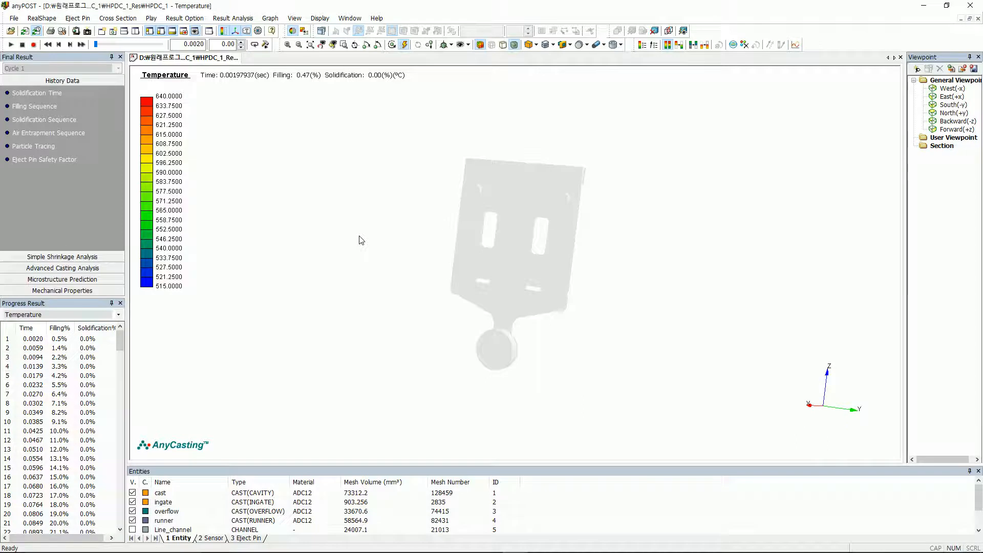
mouse_move(321, 239)
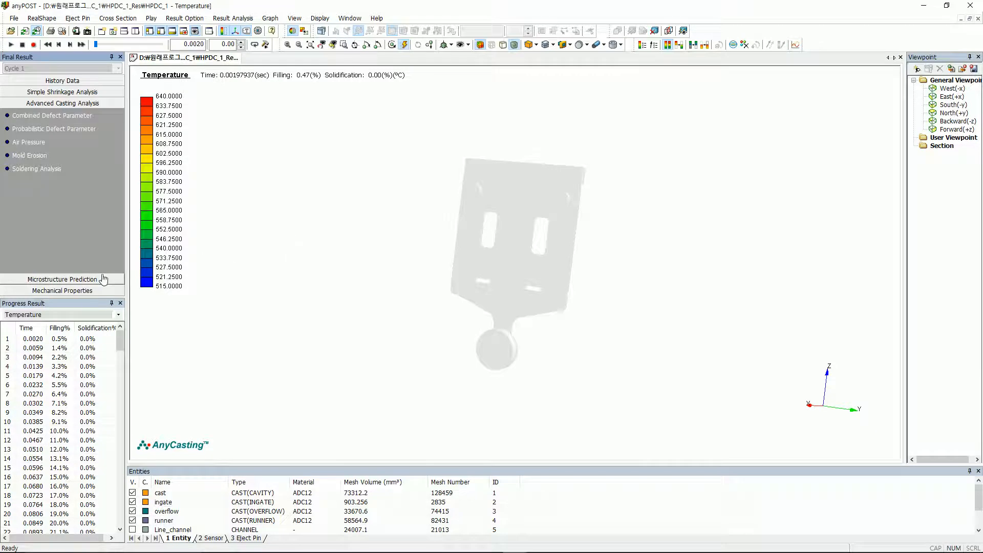
Show the Filling Sequence result and play it back as an animation.
click(62, 279)
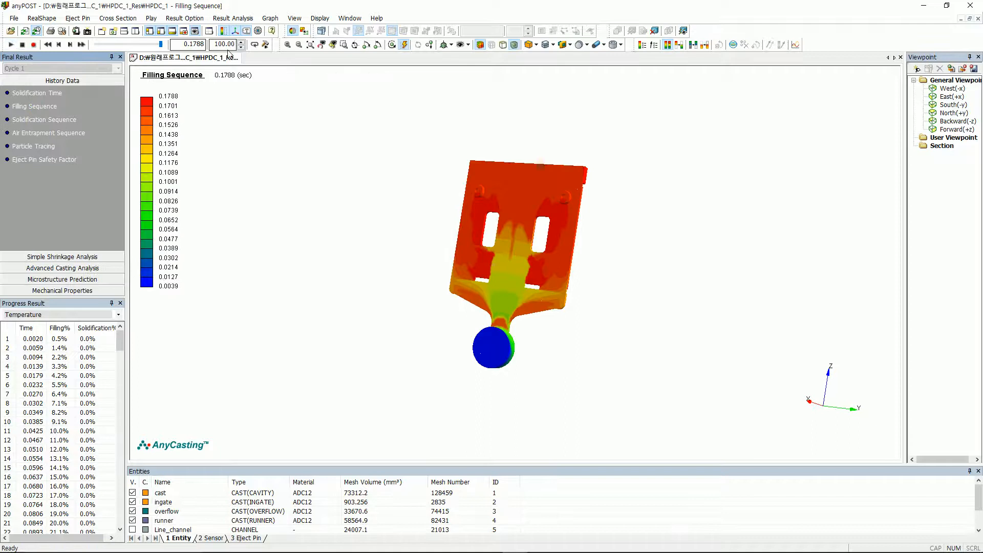
click(263, 45)
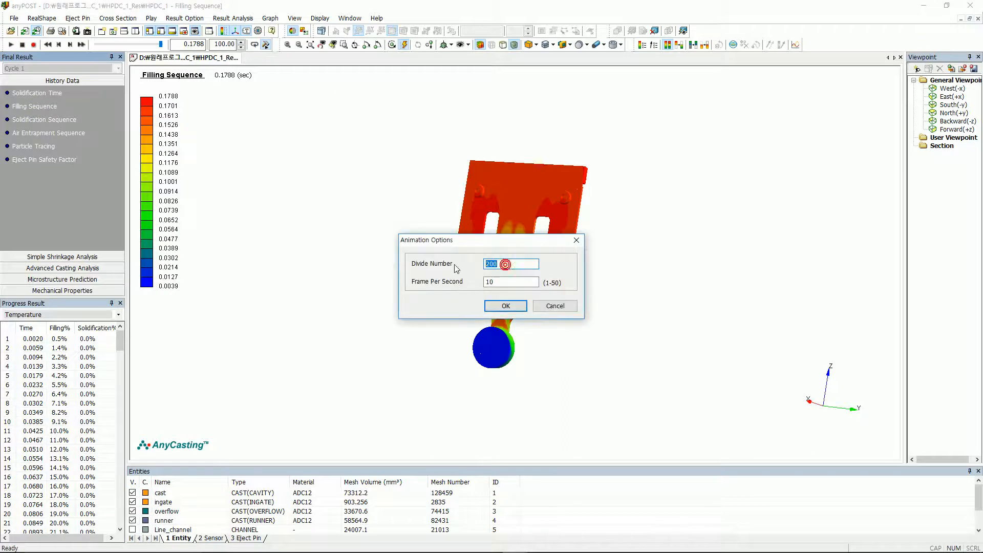
click(504, 305)
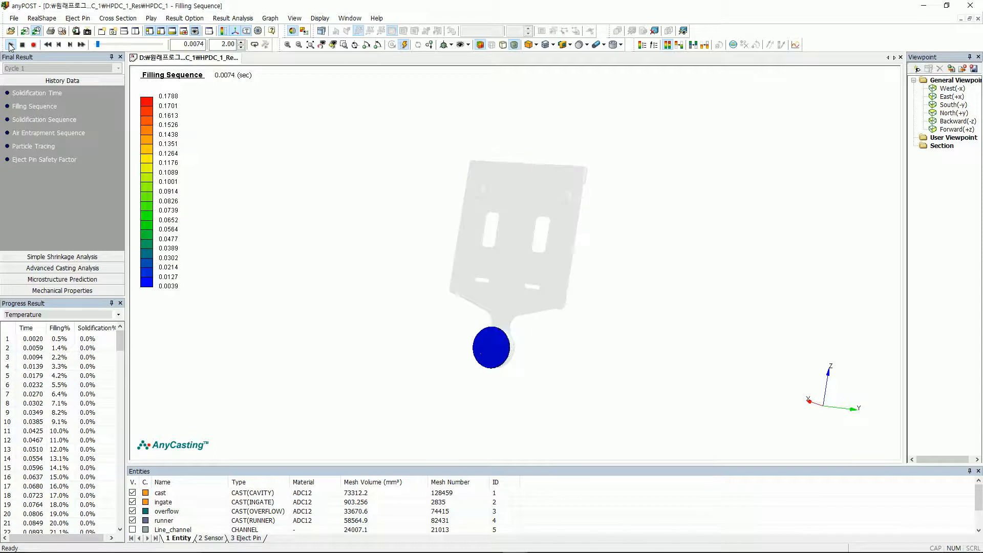
click(10, 44)
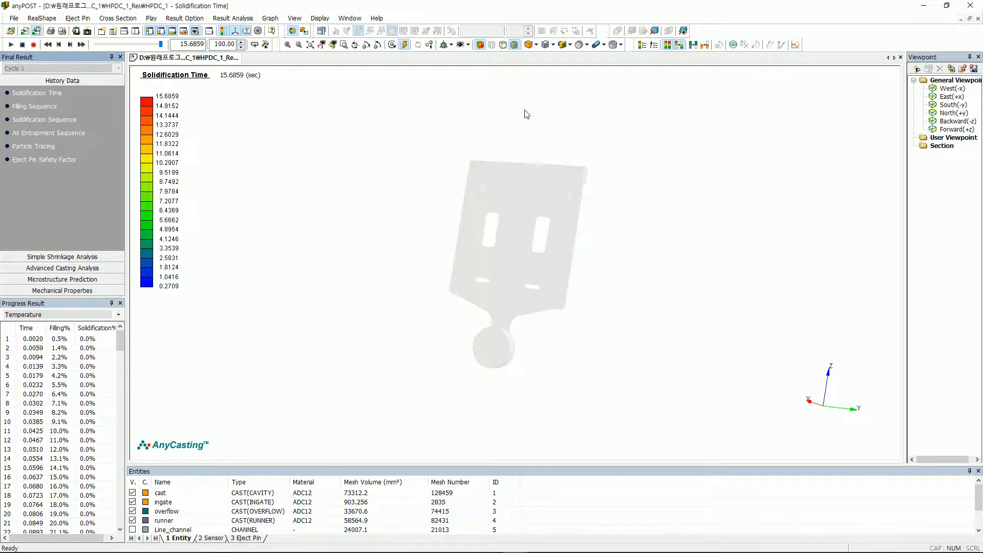
Display Solidification Time contours, then switch to the Eject Pin Safety Factor result.
click(10, 44)
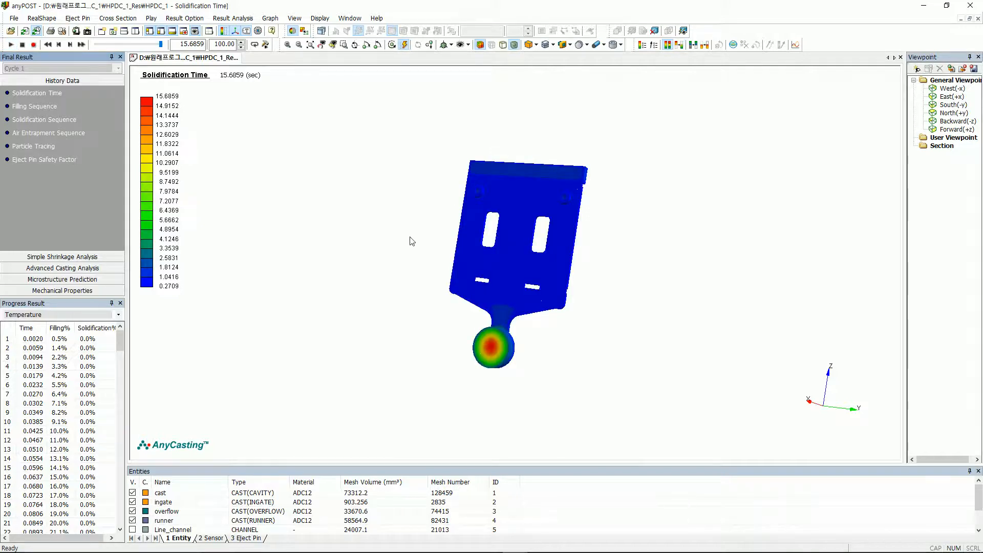
click(44, 159)
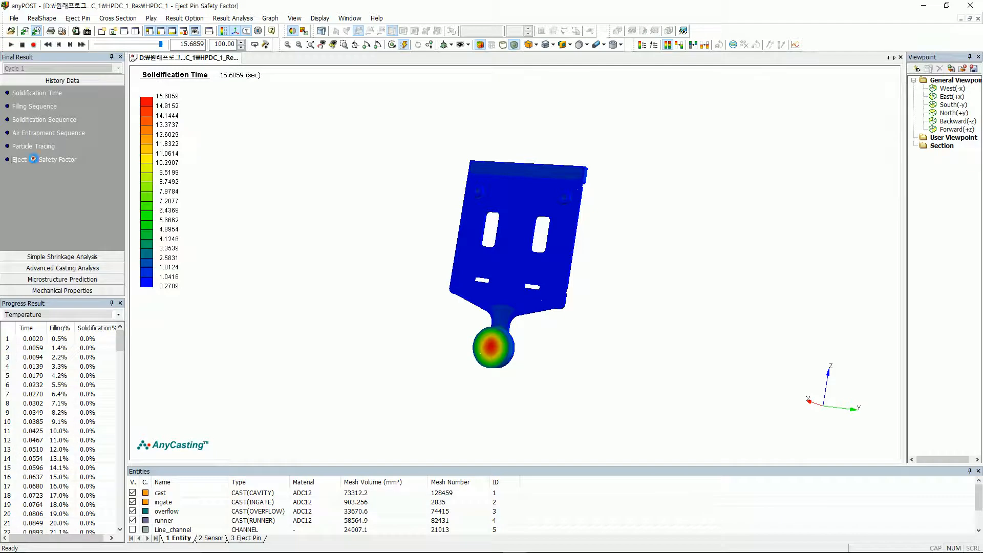
click(44, 159)
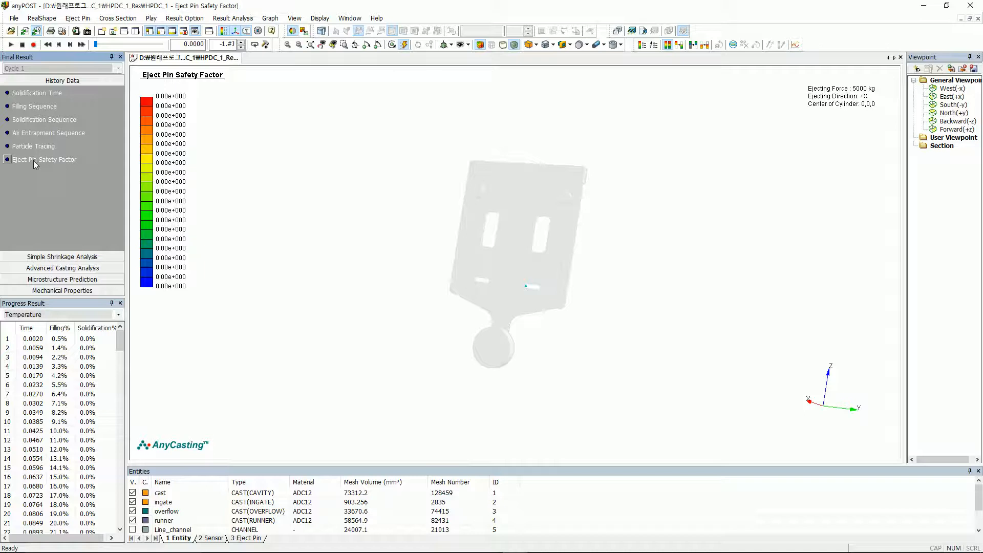
Set the Die Casting Machine ejecting direction to -X in the Eject Pin settings.
click(77, 17)
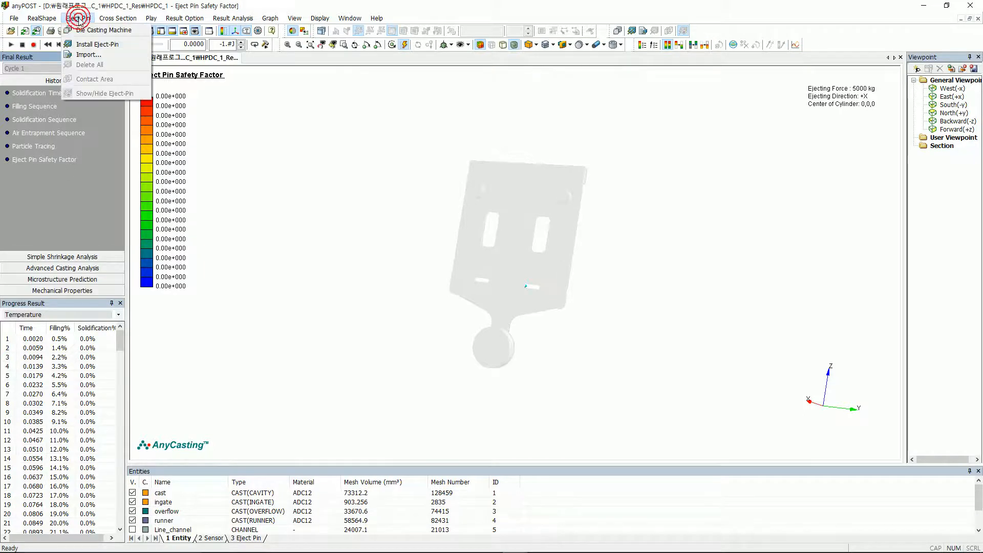
click(103, 29)
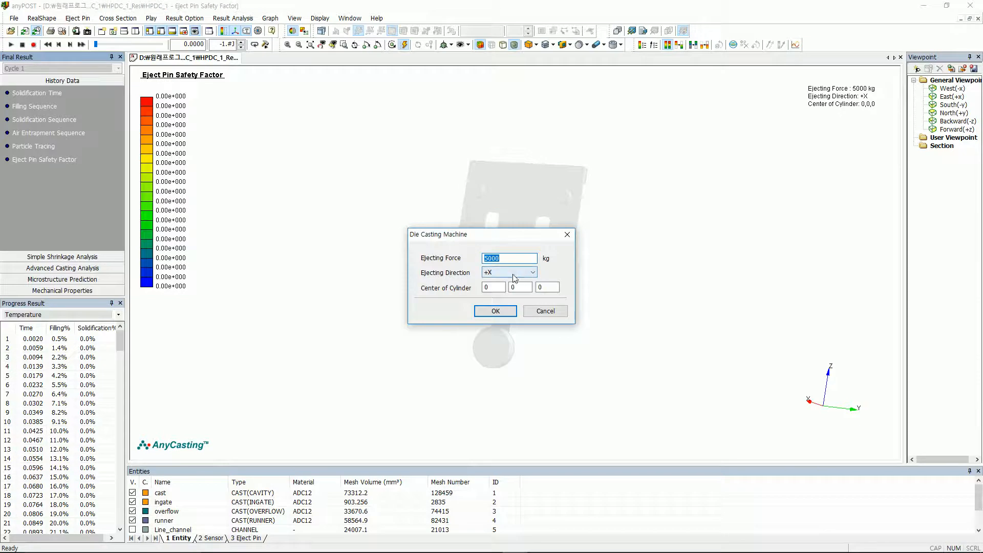
drag(438, 234, 564, 262)
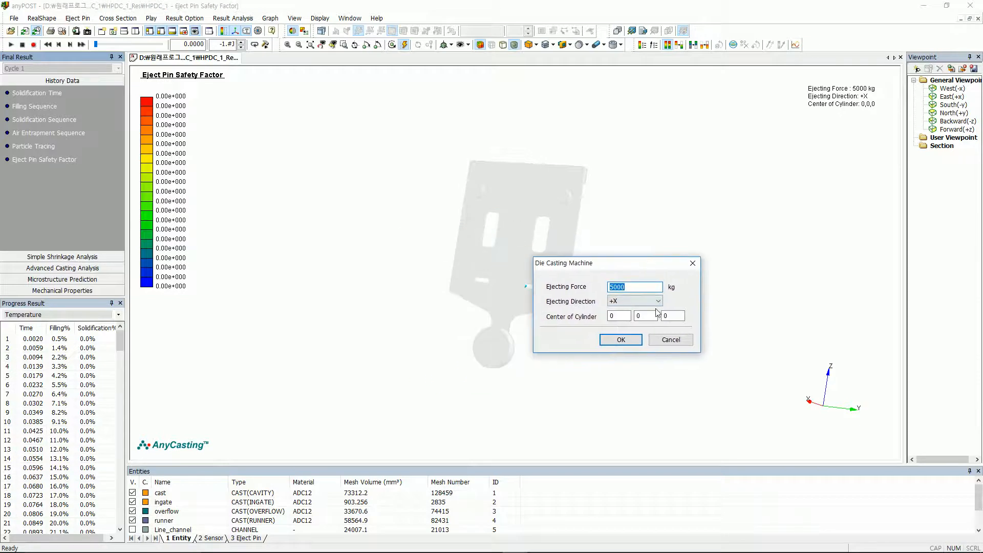
click(657, 301)
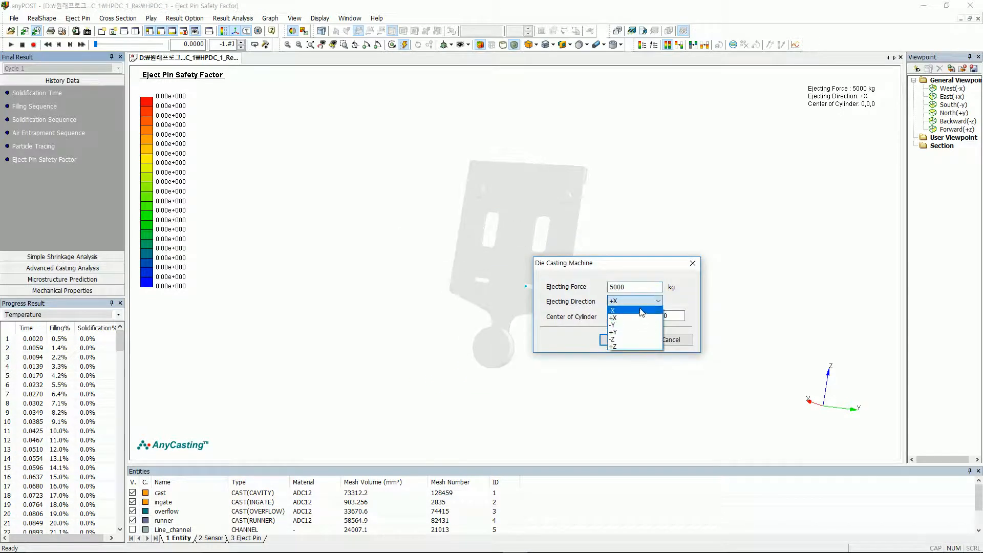
click(612, 326)
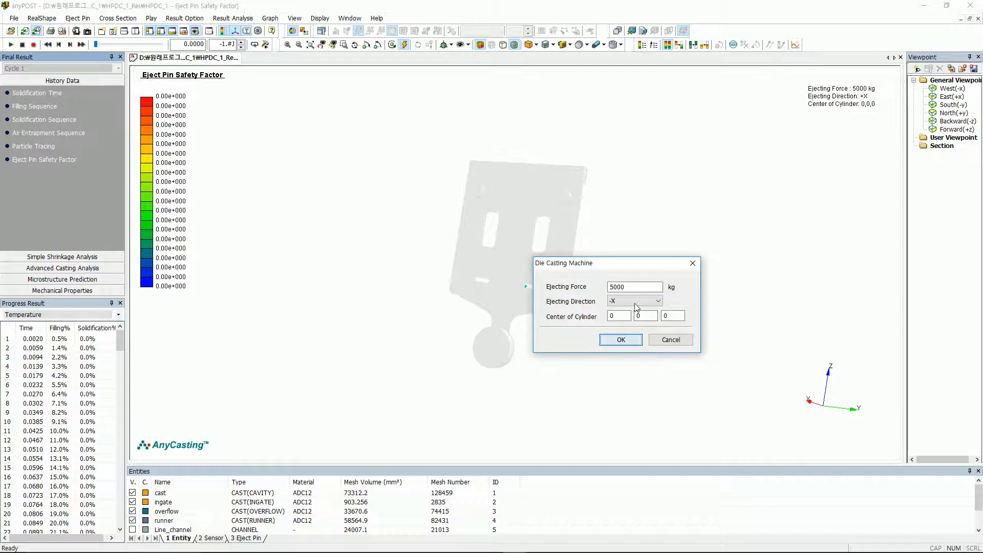
click(620, 338)
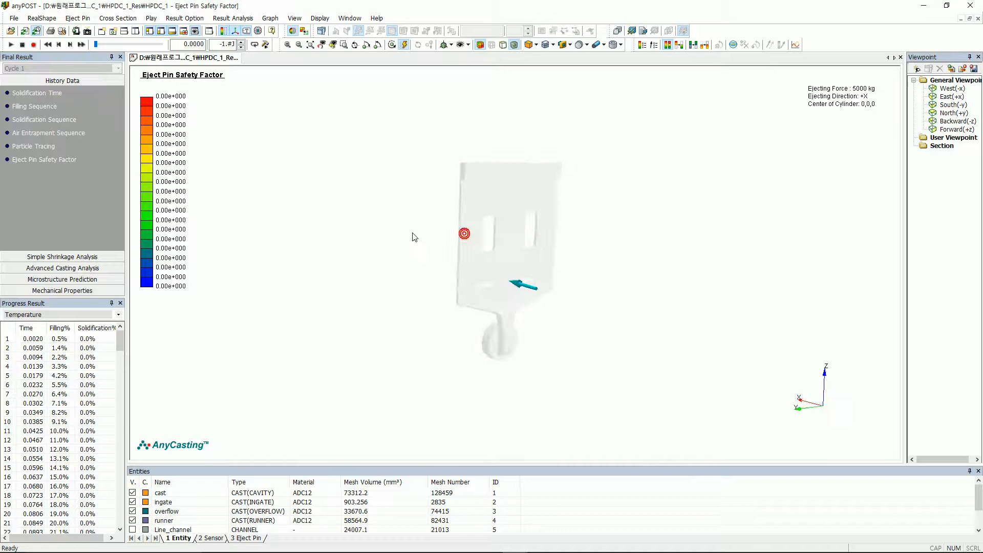
click(77, 18)
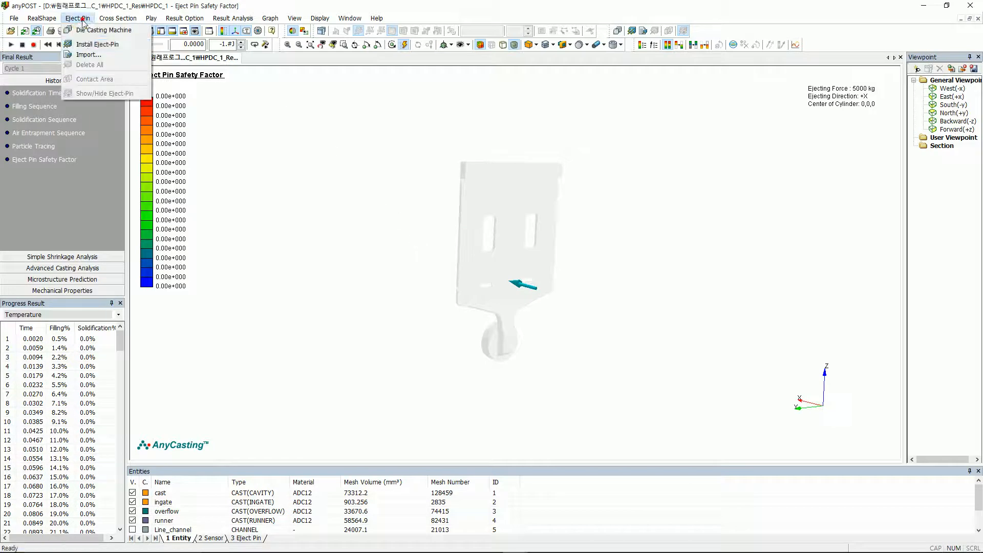
Install eject pins on the casting, including one on the upper plate, then finish placement.
click(97, 44)
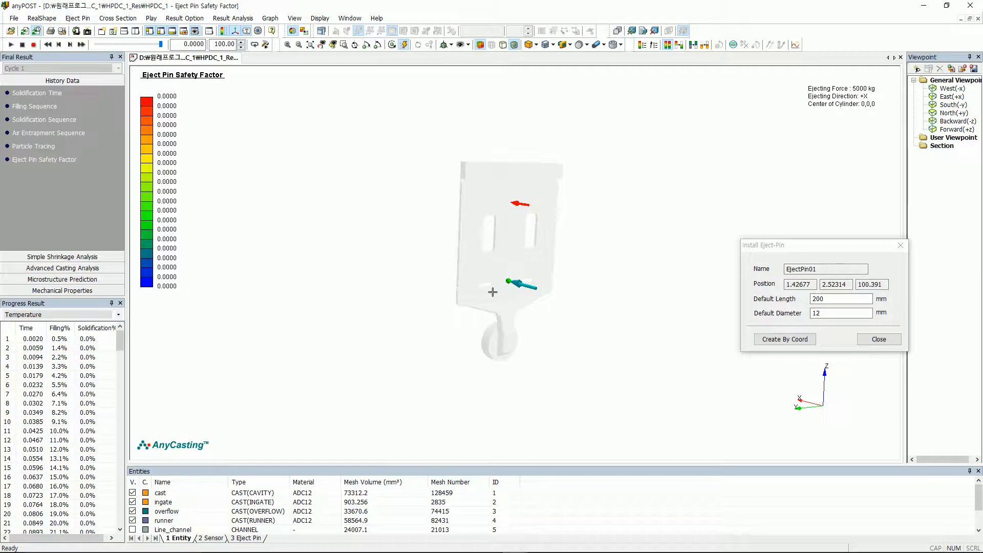
mouse_move(470, 204)
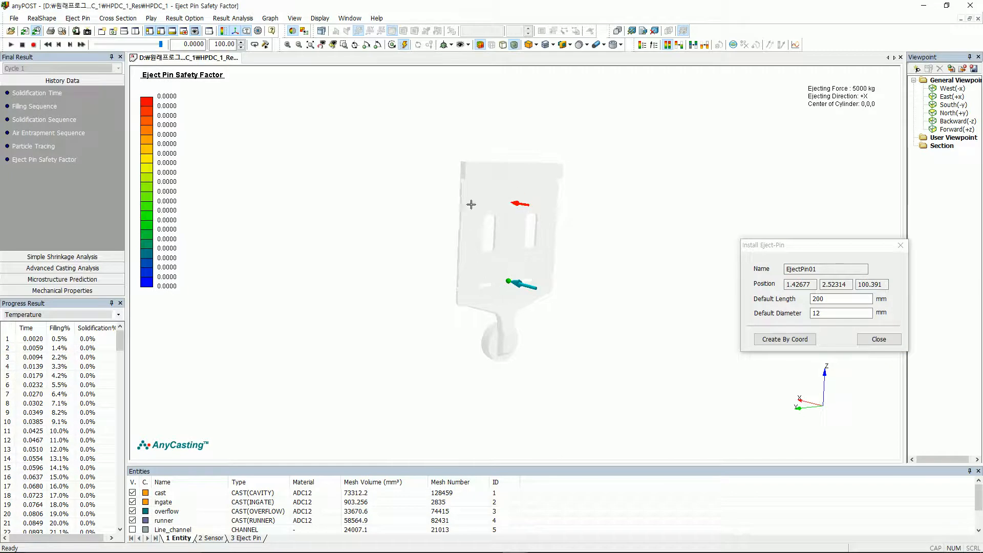
click(548, 201)
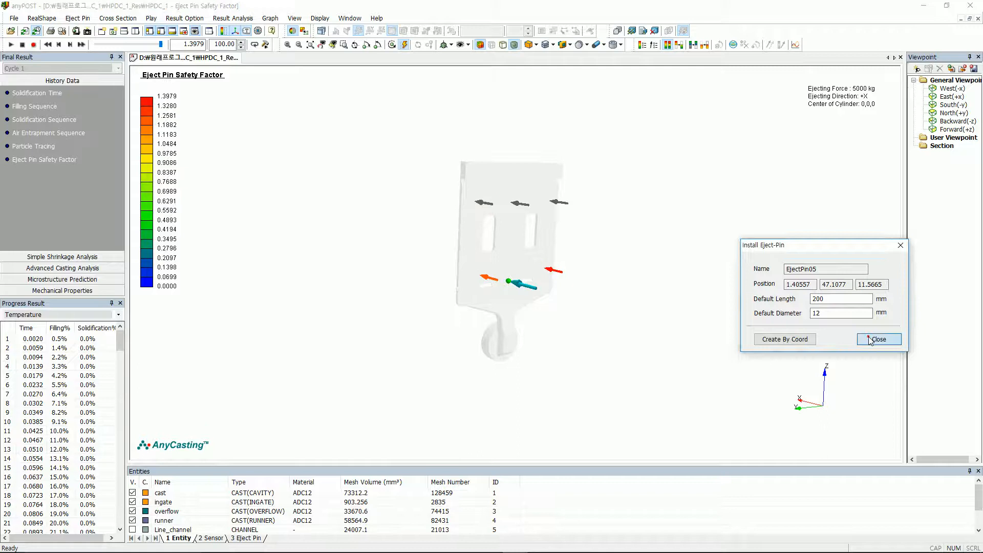
click(878, 339)
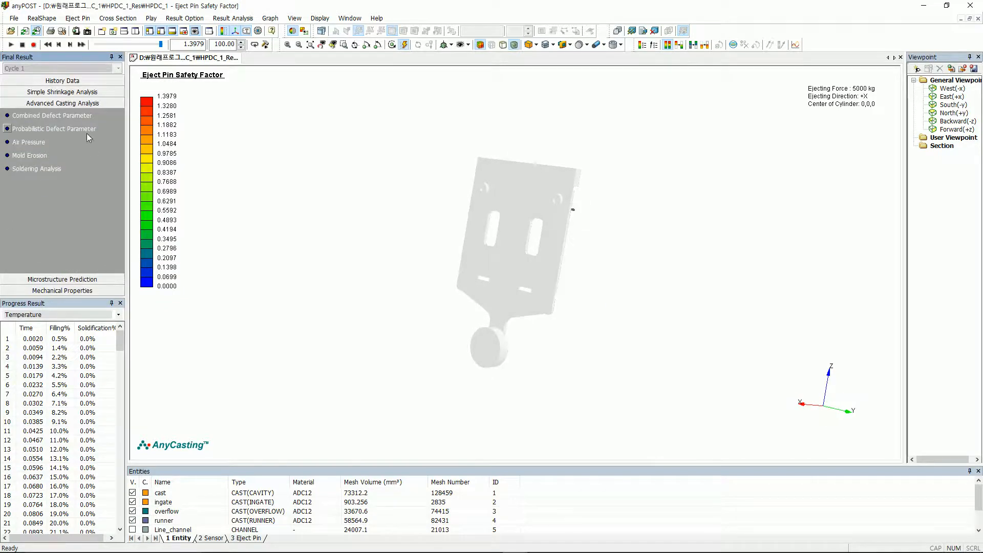
Show the Probabilistic Defect Parameter result using Retained Melt Modulus.
click(54, 129)
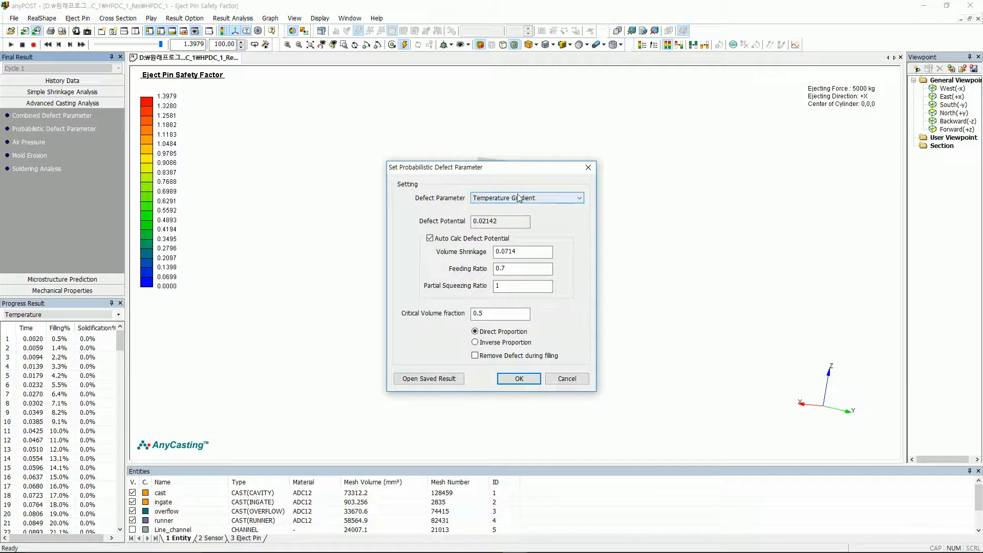
click(527, 198)
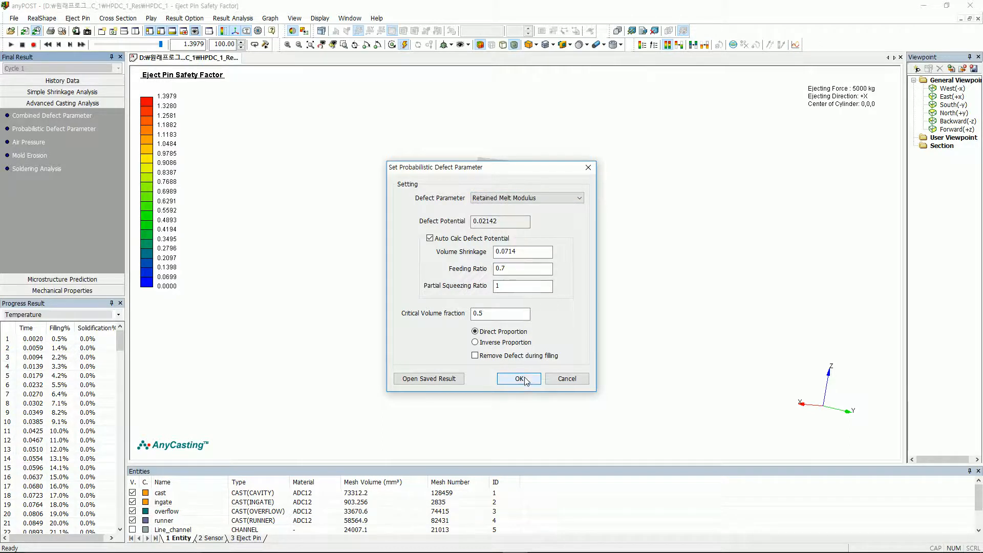
click(517, 378)
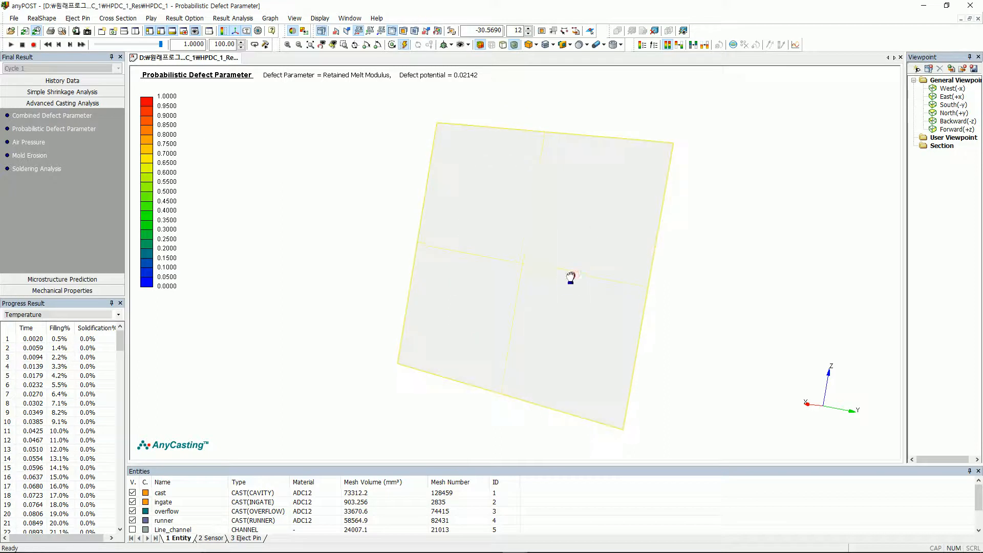
drag(573, 276, 505, 282)
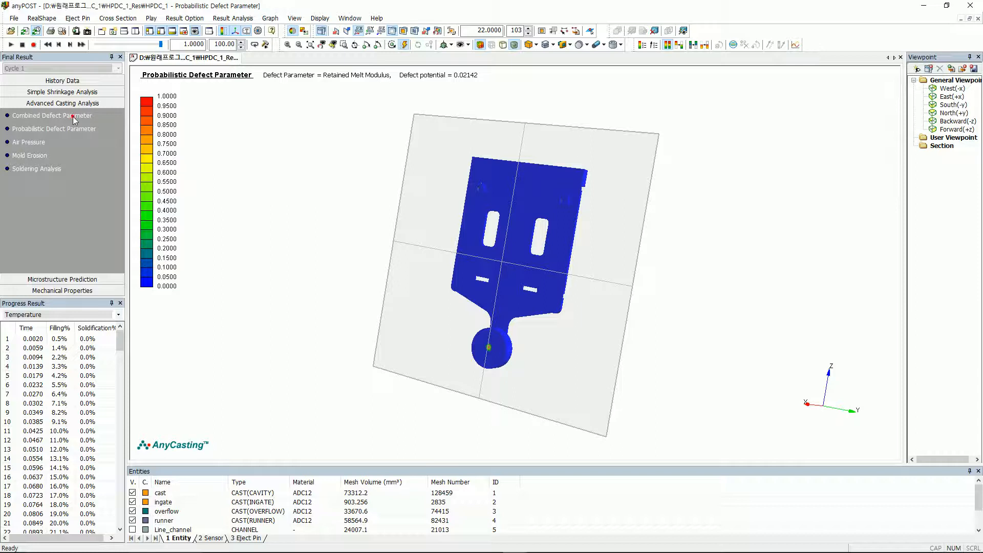
Base the probabilistic defect on the Modified_Niyama combined criterion, then show Air Pressure.
click(53, 116)
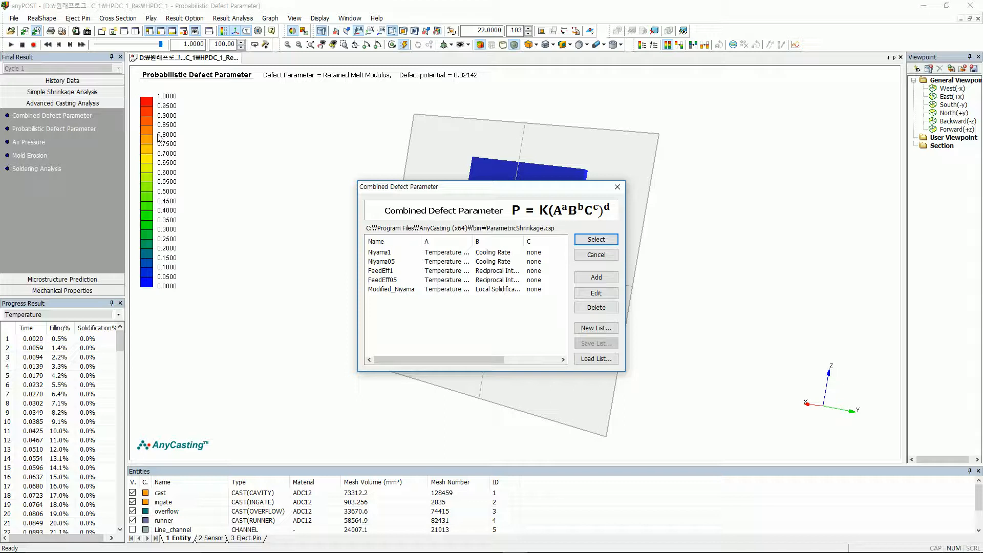
mouse_move(264, 168)
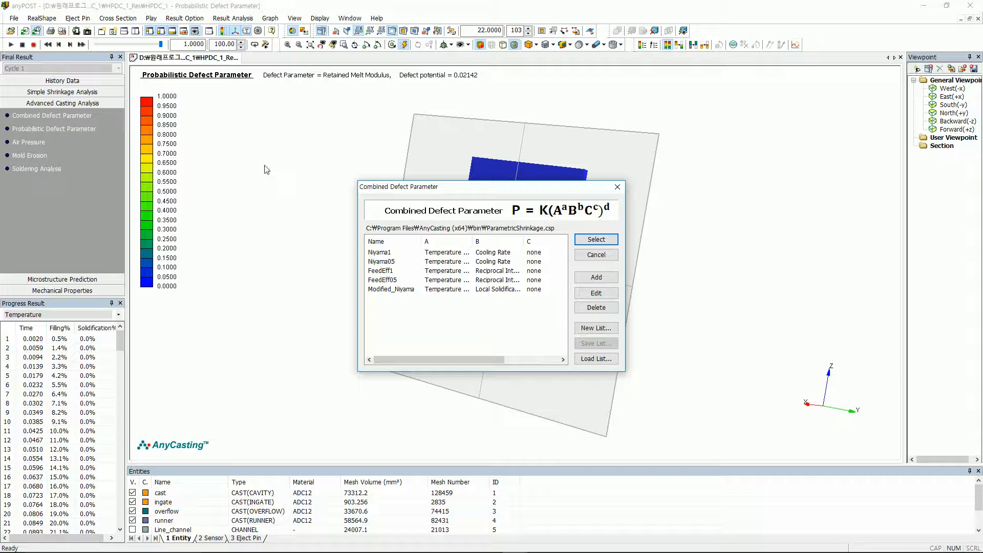
click(594, 239)
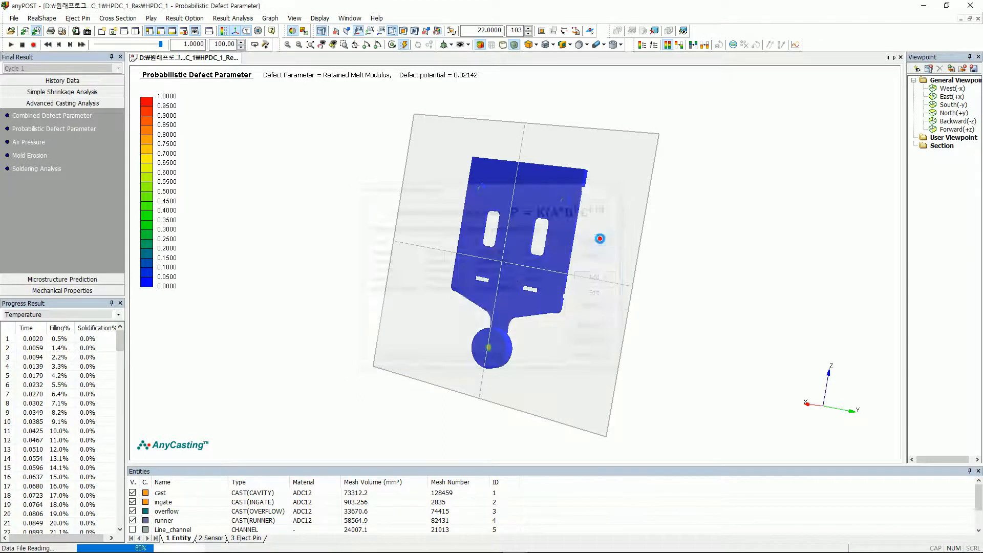
click(53, 115)
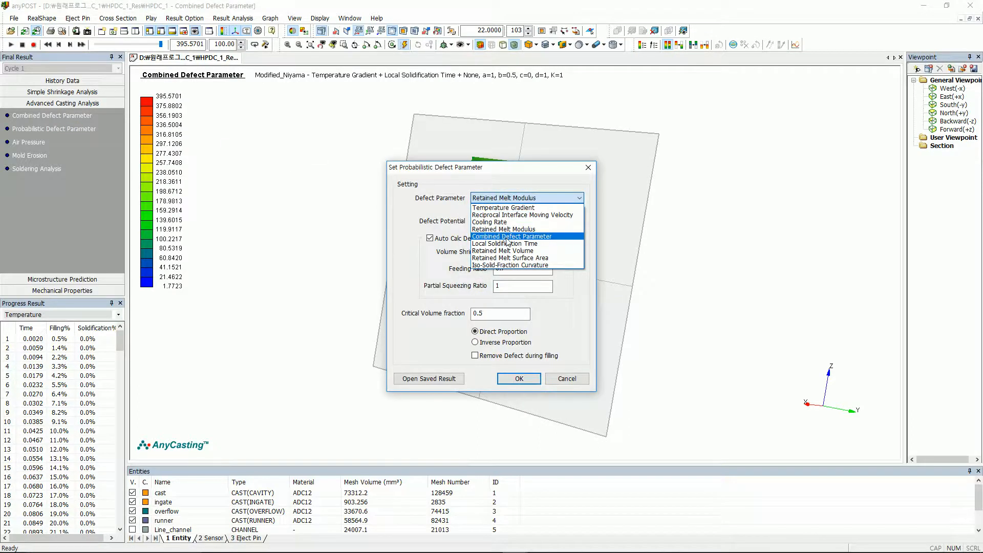
click(512, 235)
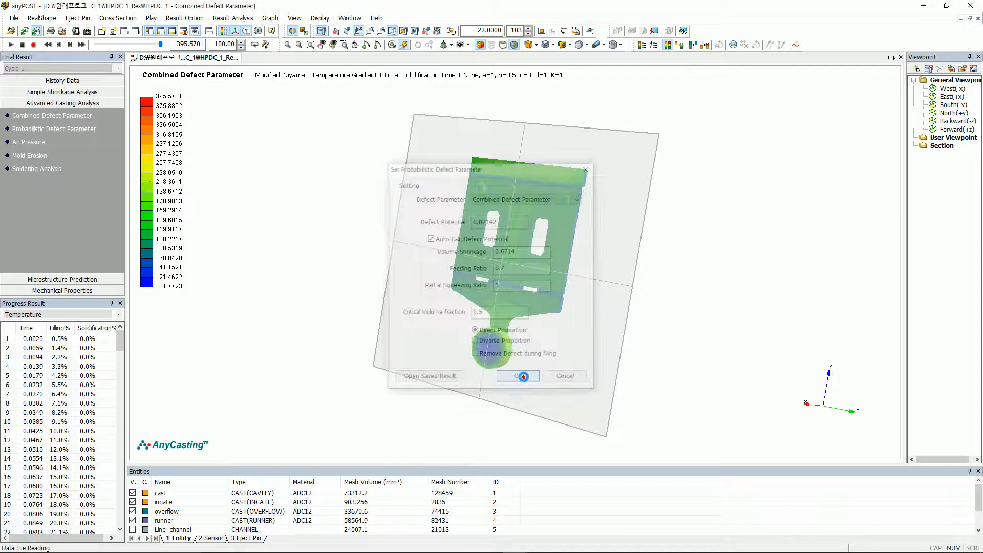
click(516, 375)
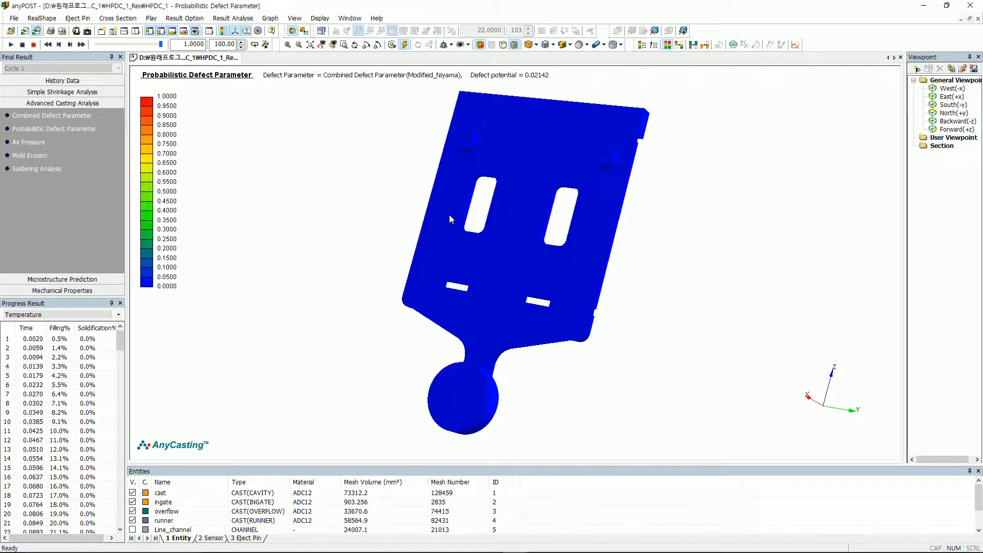
click(29, 141)
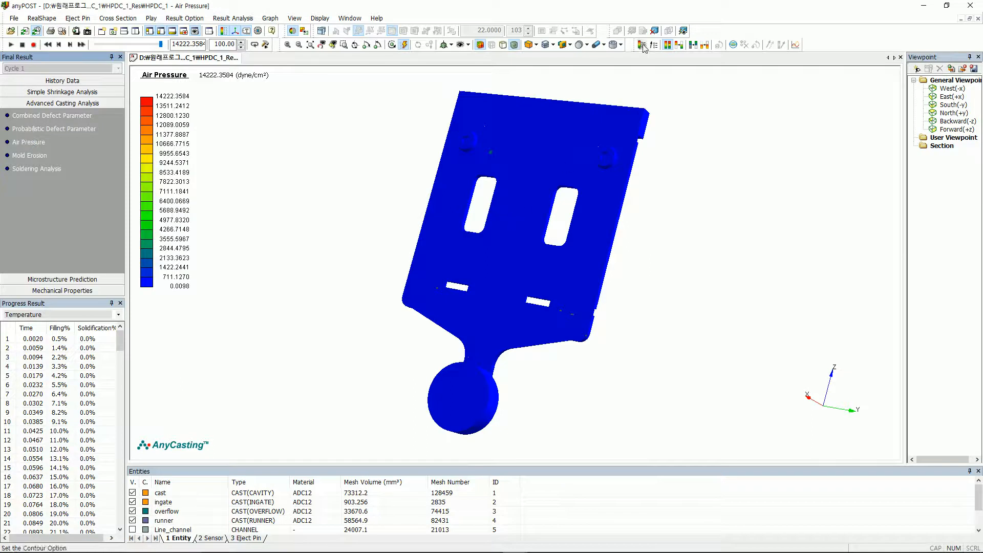
Set the air pressure contour maximum to a user-defined 500, then show Mold Erosion.
click(642, 45)
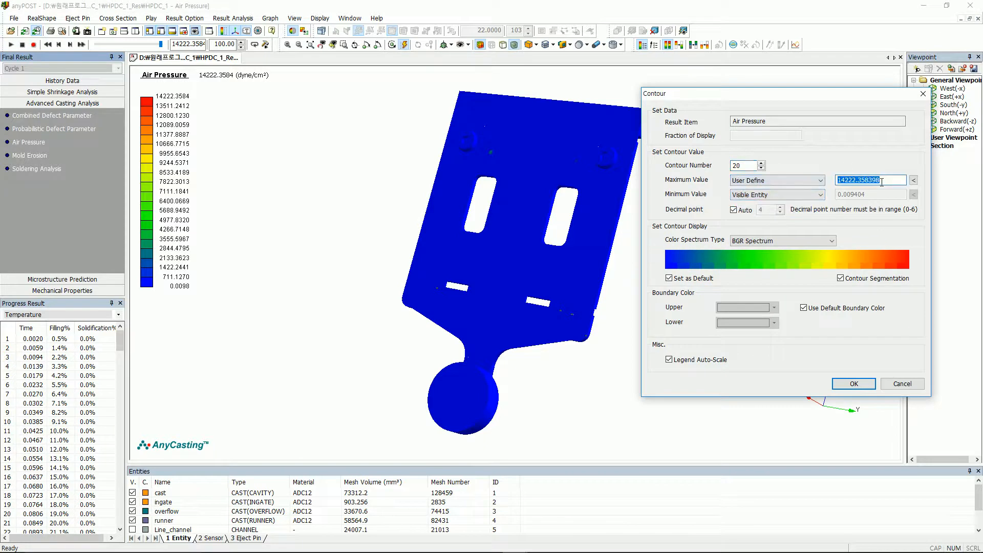
text(500)
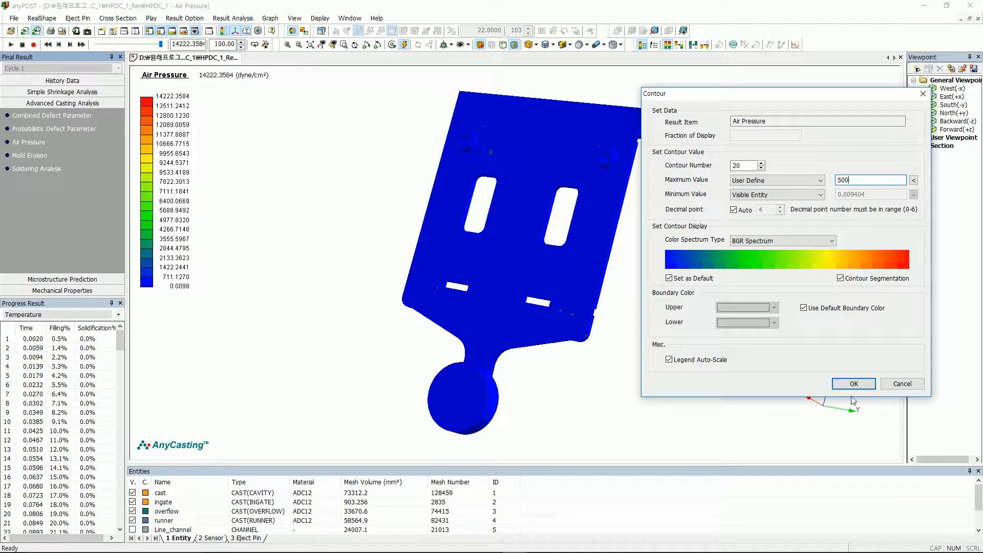
click(852, 383)
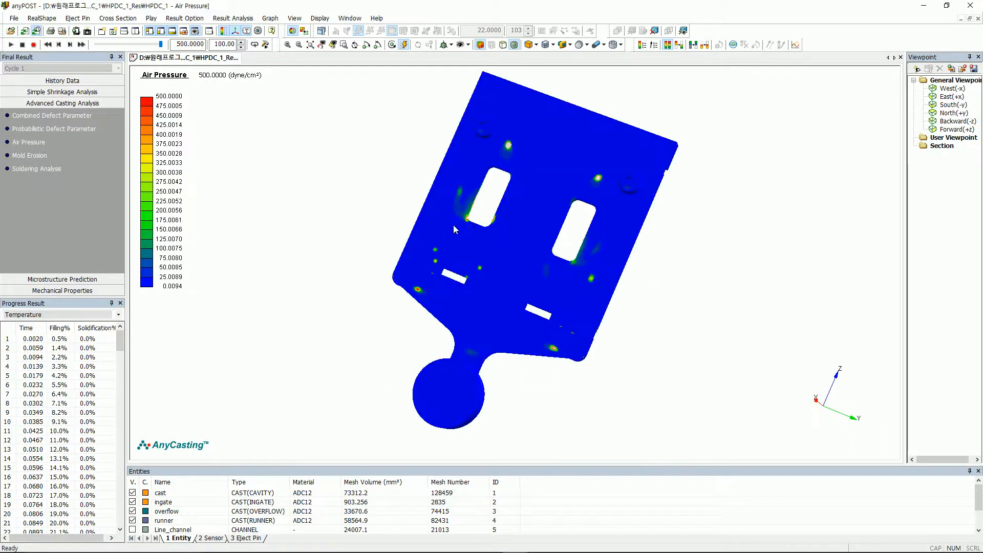
click(29, 155)
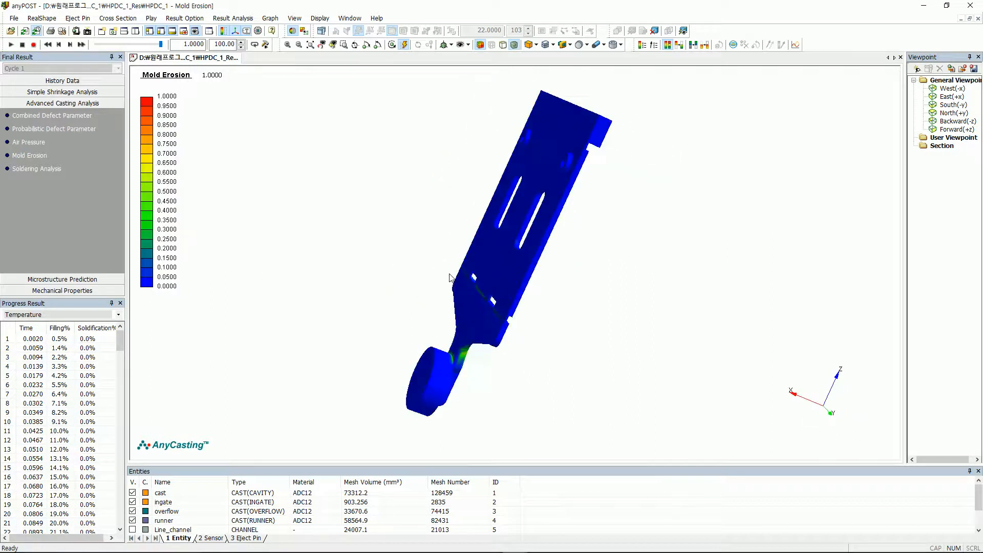
Rotate the casting to a front view and open the progress result type list.
drag(450, 277, 404, 253)
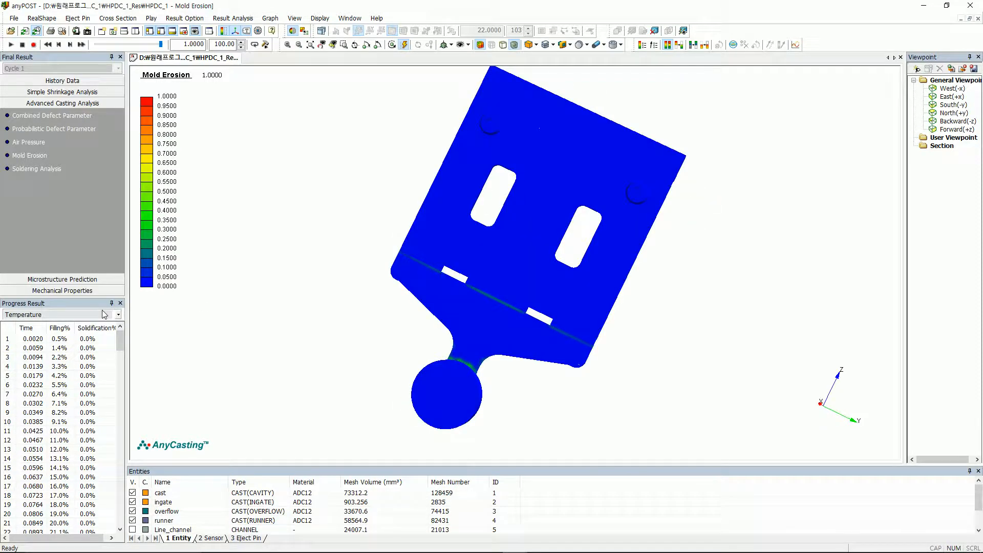
click(117, 314)
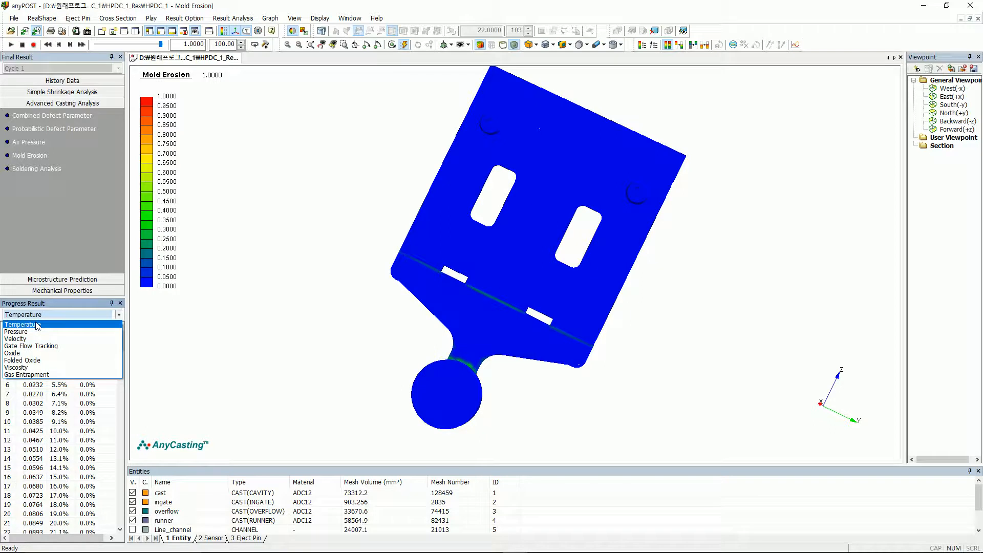
Show the Temperature result at final step 201, with the casting fully filled and solidified.
click(22, 324)
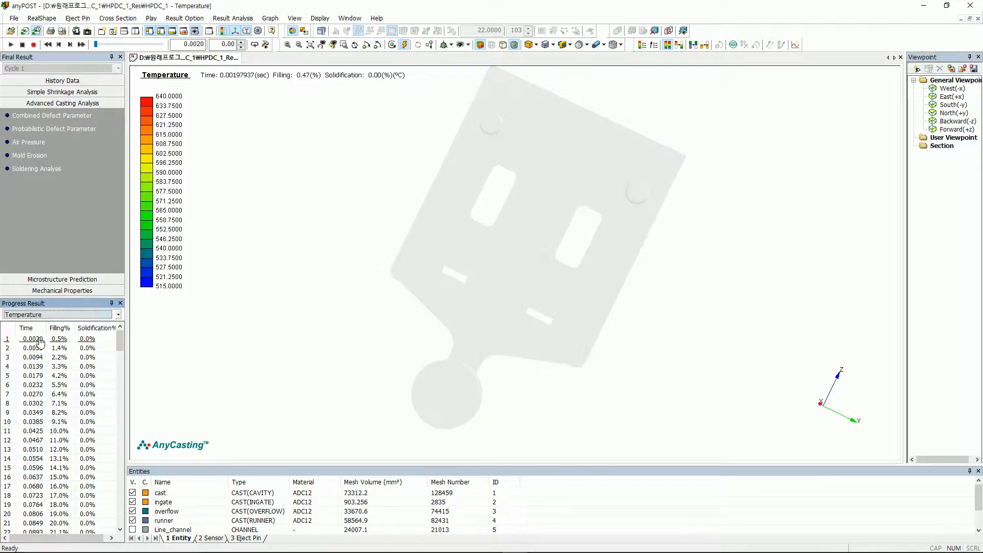
click(33, 338)
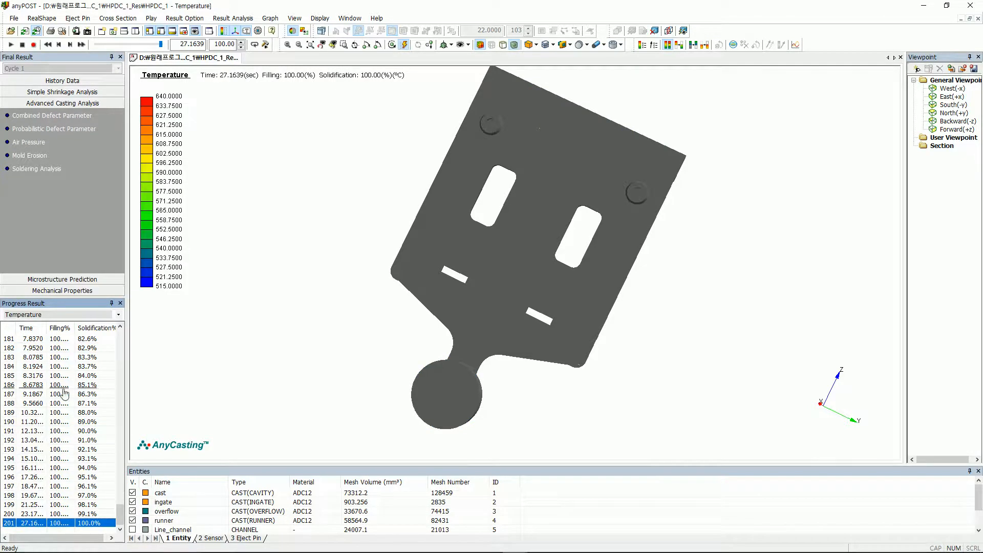
click(117, 313)
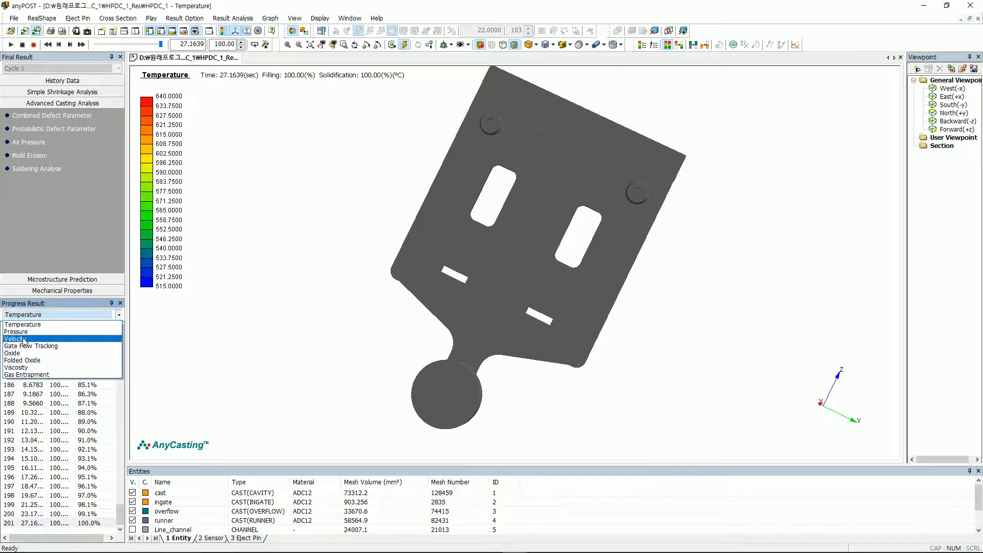
Switch to the Velocity result with constant-colour arrows, length 10 and thickness 2.
click(14, 338)
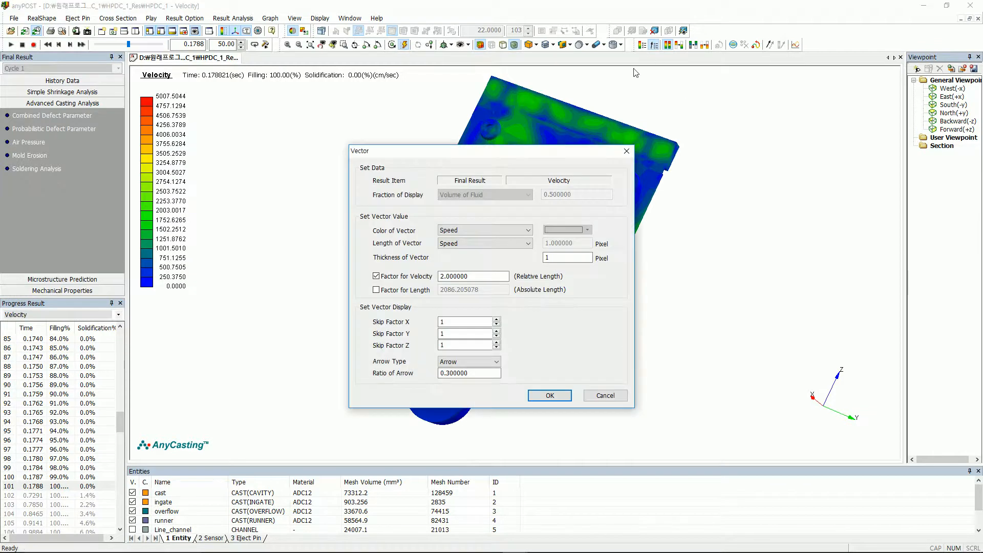
click(483, 230)
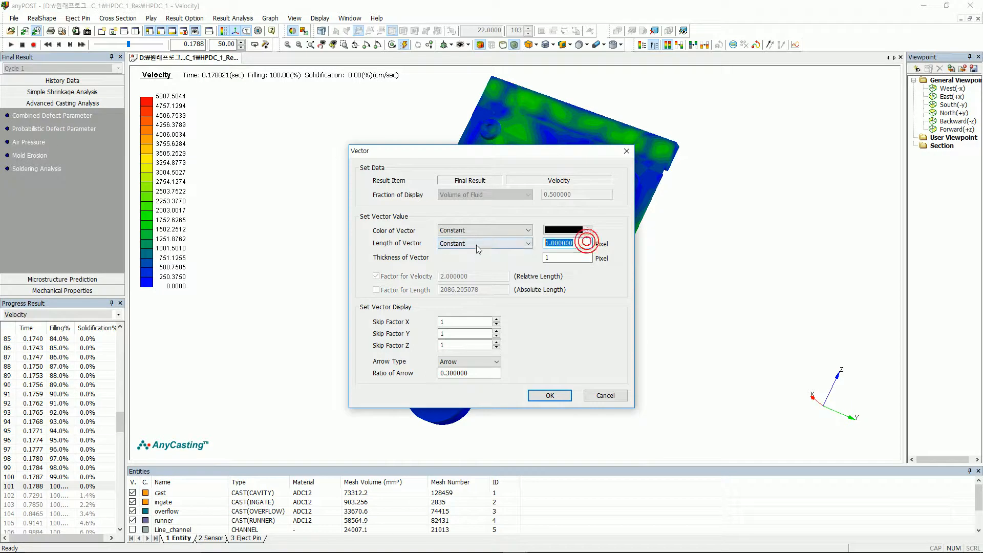
text(10)
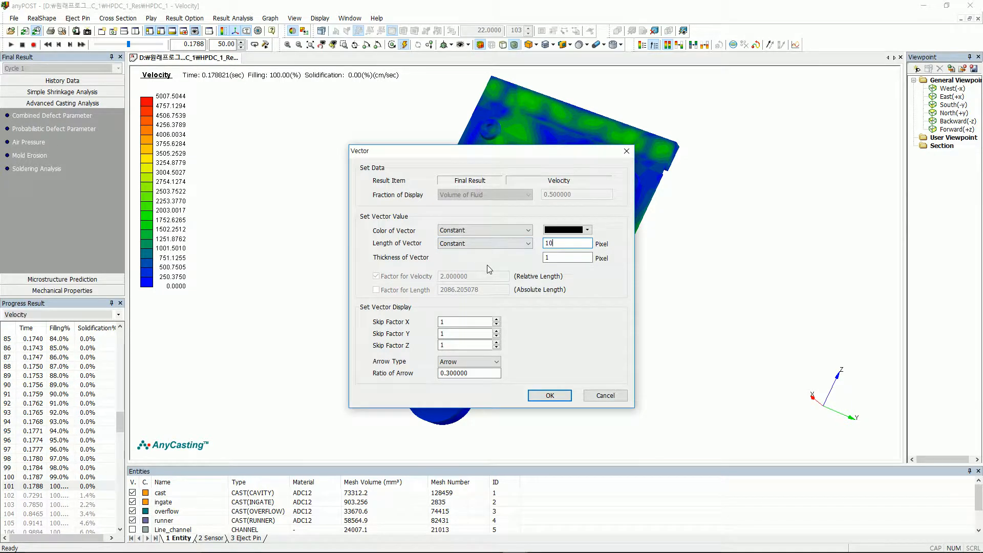
text(2)
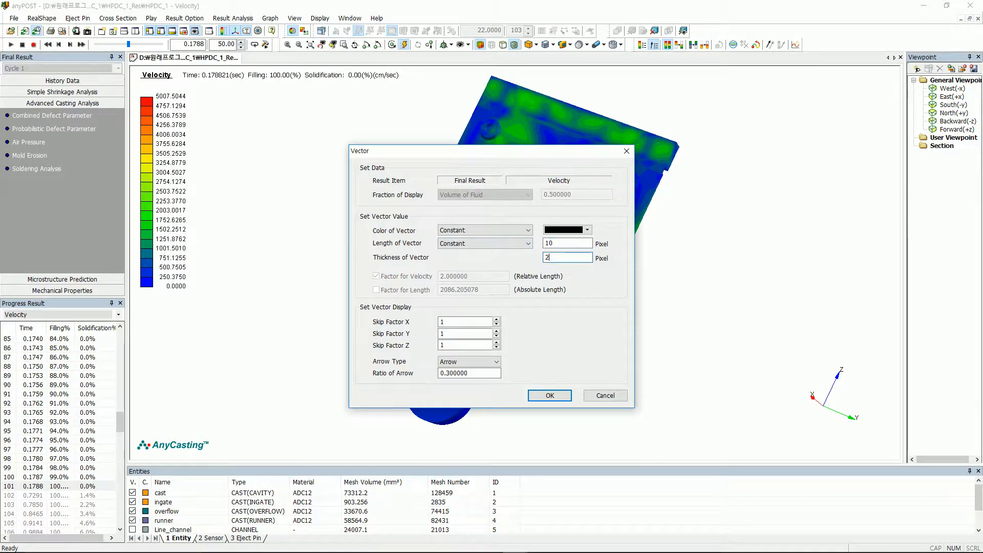
Set the vector Skip Factor X and Y to 6 and confirm.
click(465, 322)
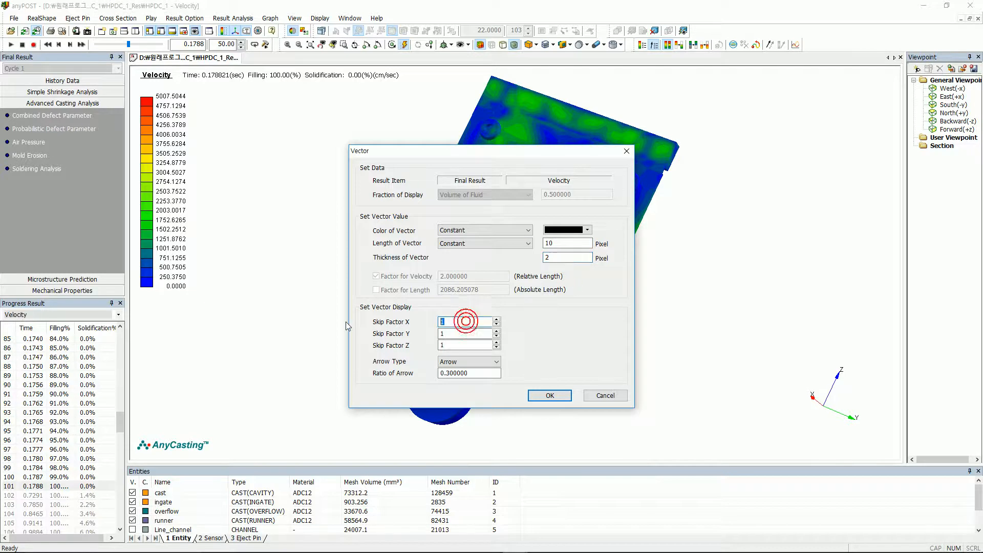
text(6)
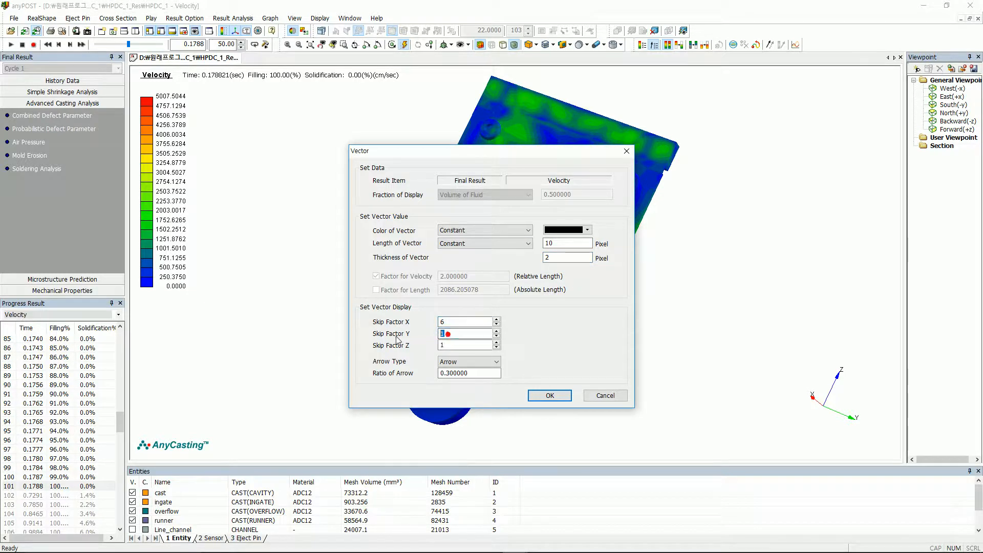
text(6)
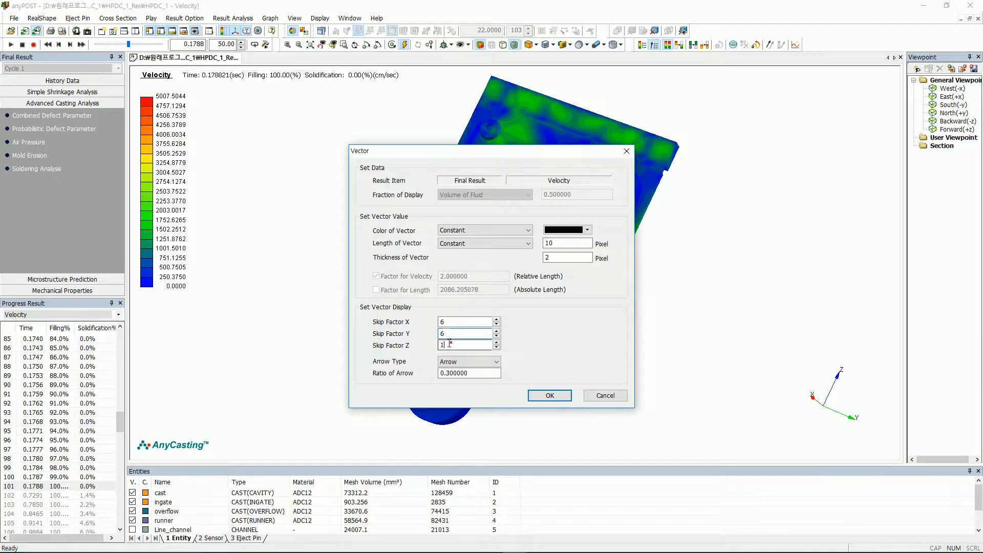
click(548, 395)
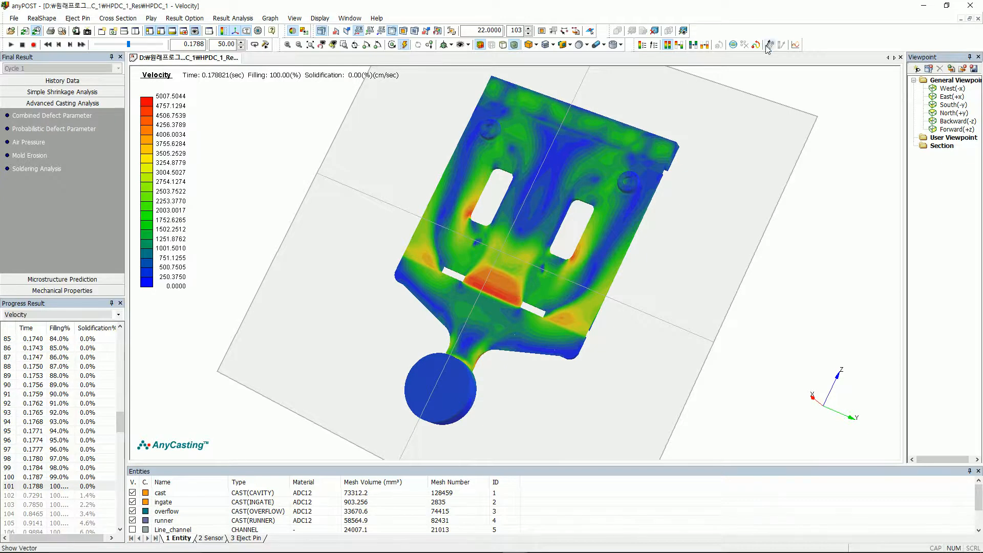
Overlay velocity arrows on the section-cut casting at 100% filling.
click(768, 45)
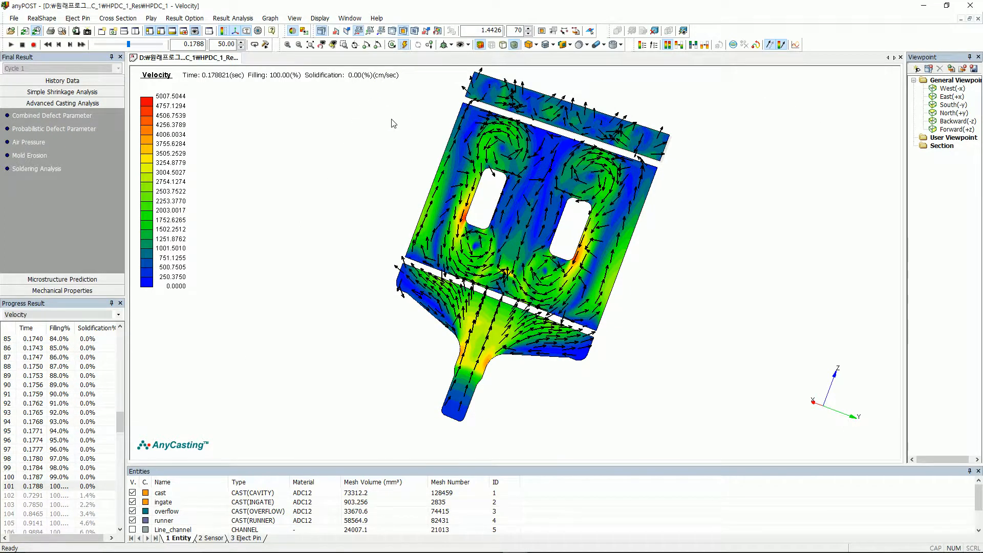
click(184, 18)
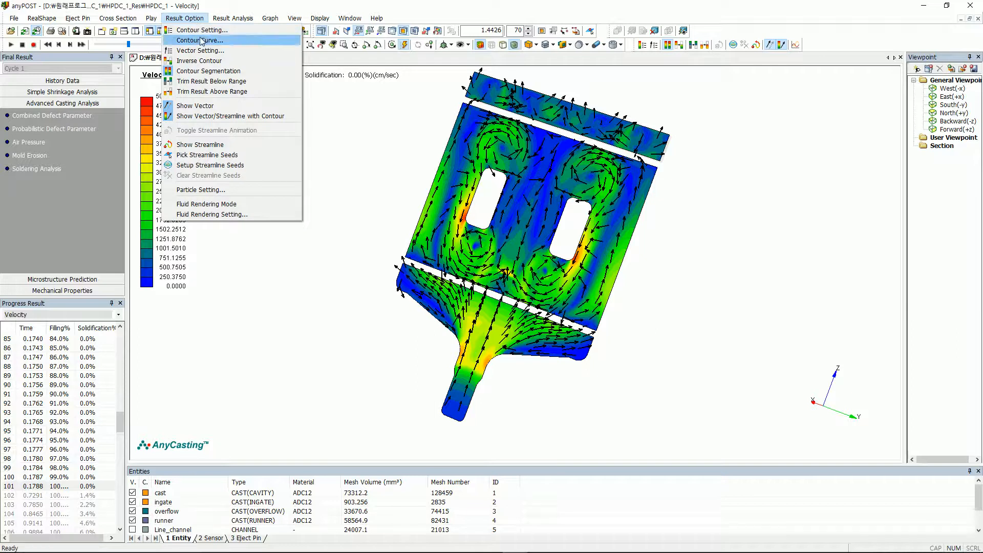
mouse_move(210, 164)
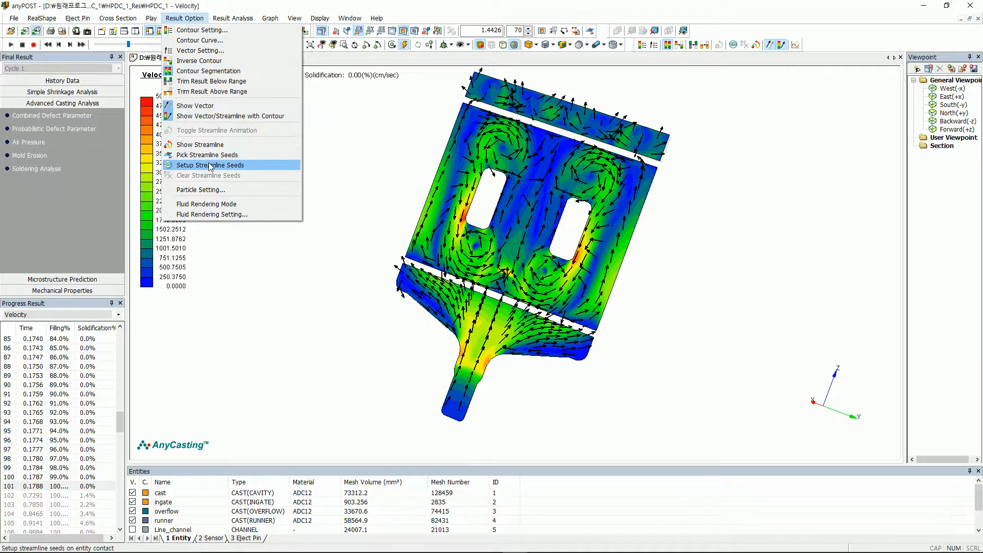
Seed streamlines on the runner's contact with air, giving 172 of 690 seeds.
click(210, 164)
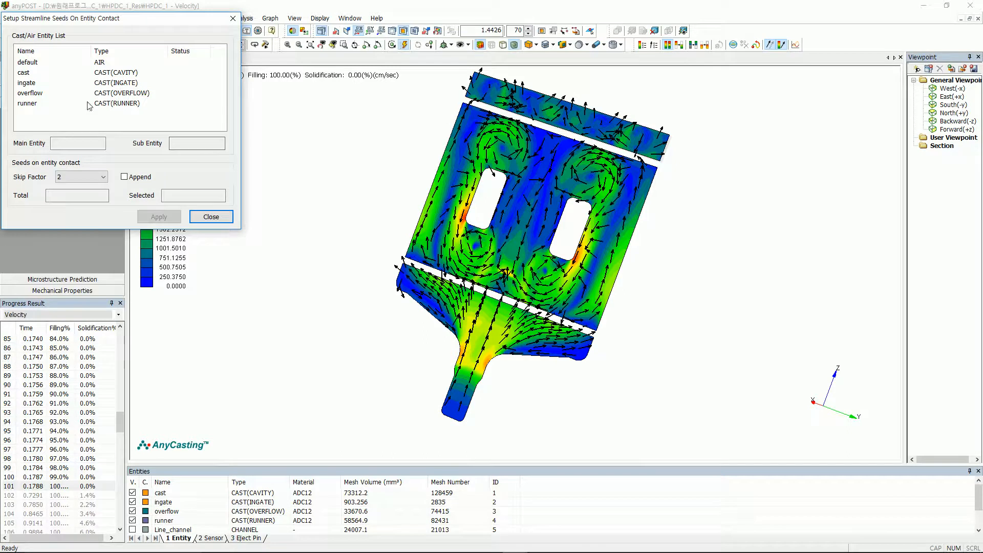
right_click(28, 103)
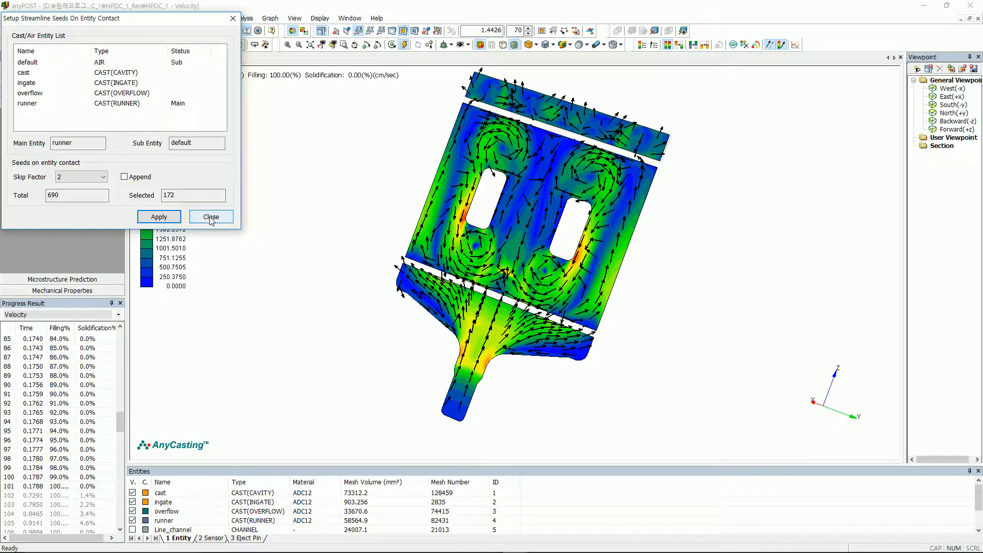
click(185, 18)
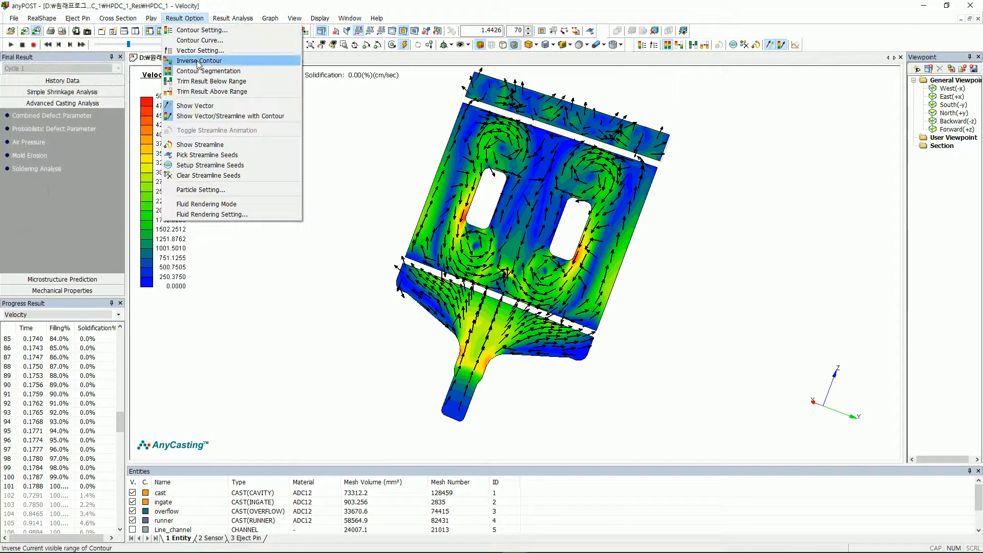
mouse_move(200, 144)
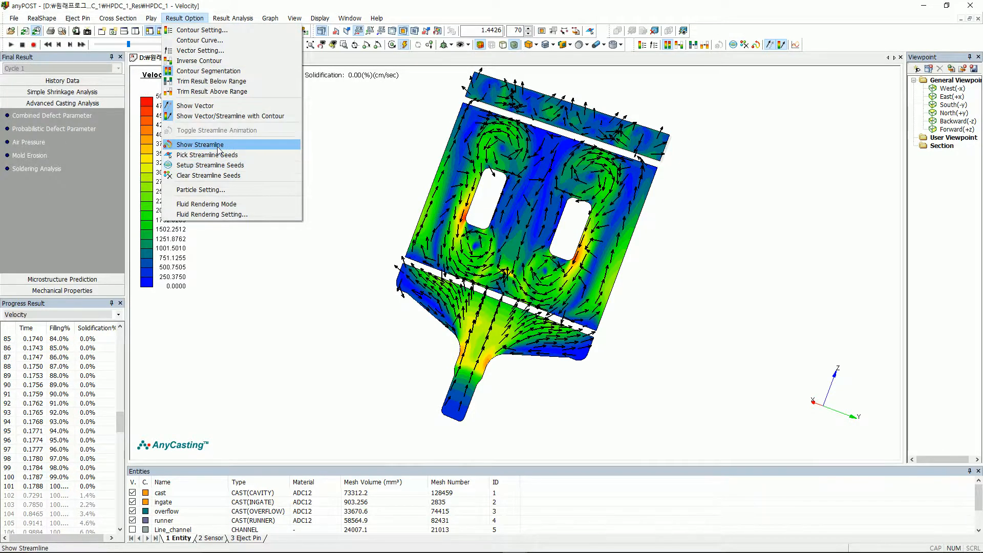
Turn on streamlines and play the filling animation through to 100% fill.
click(209, 145)
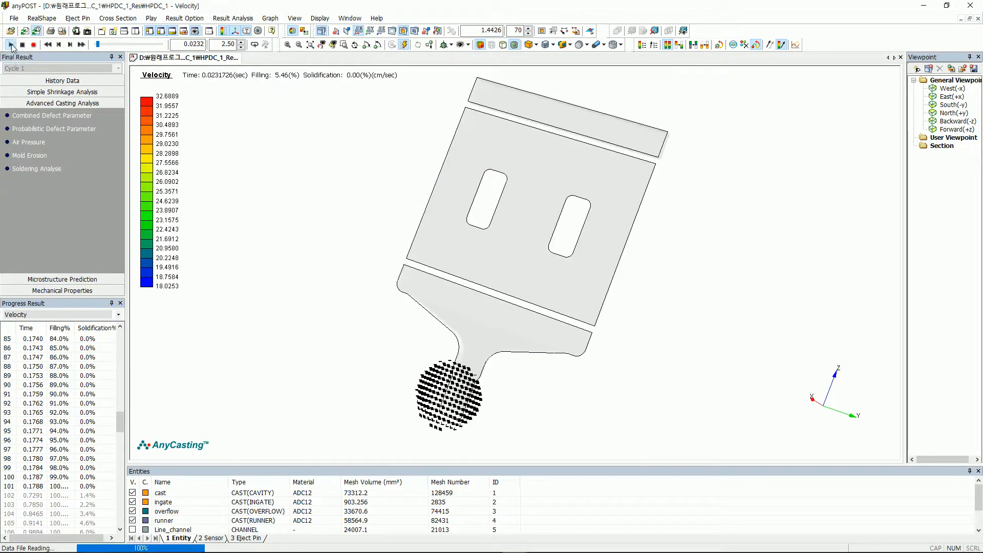
click(11, 44)
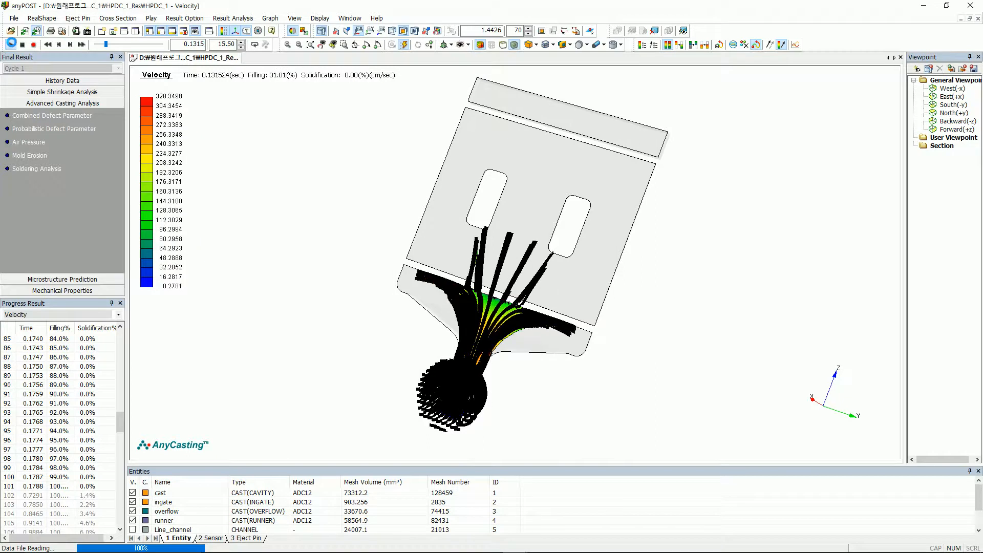
click(80, 45)
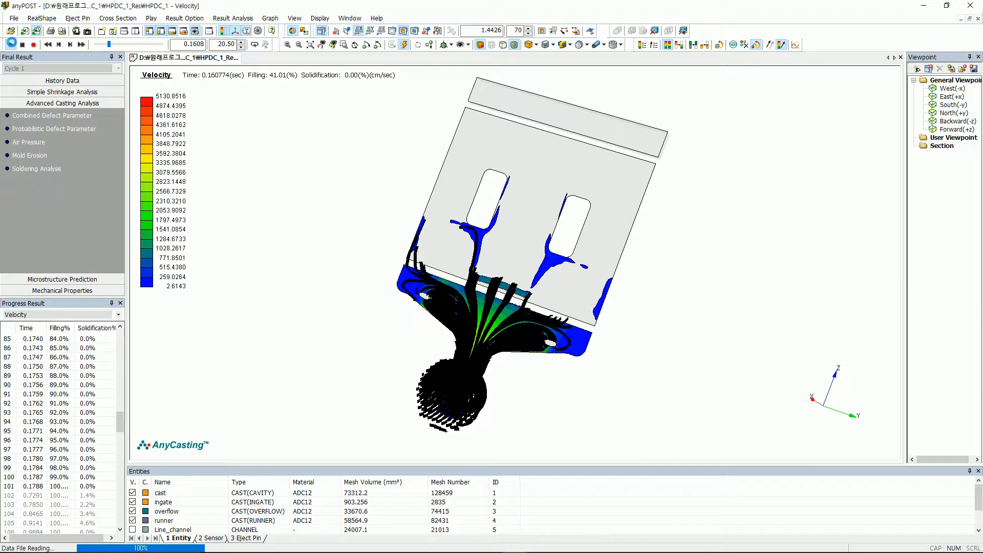
click(80, 44)
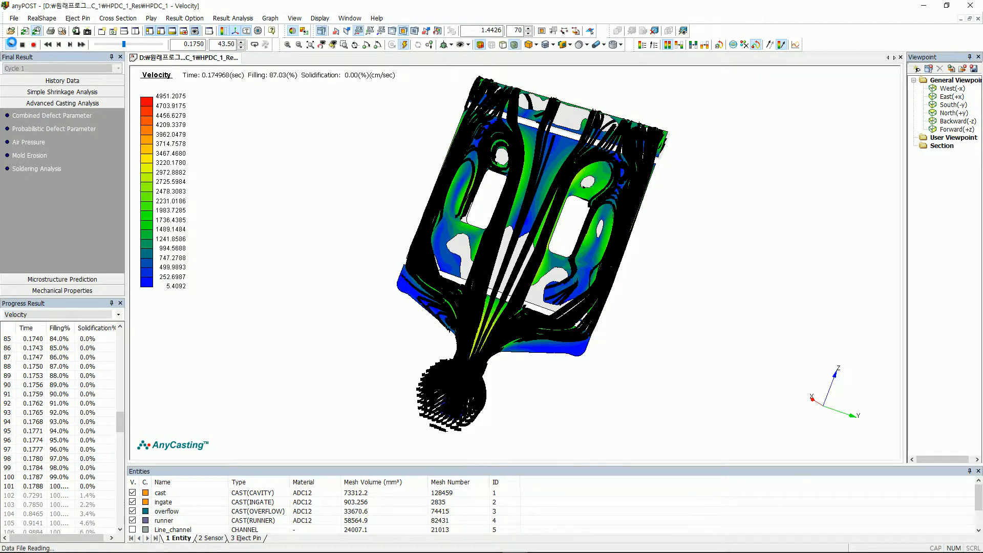
click(69, 44)
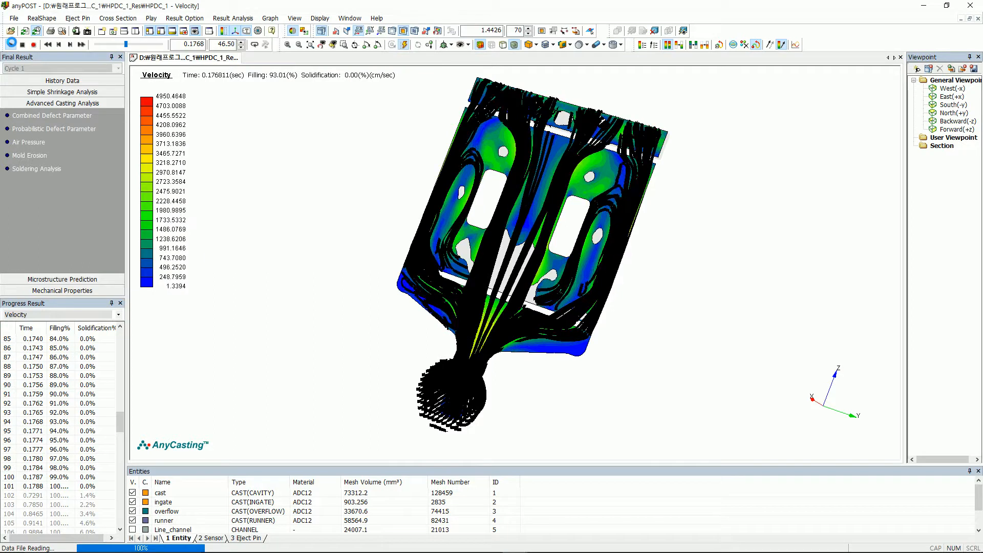
click(81, 44)
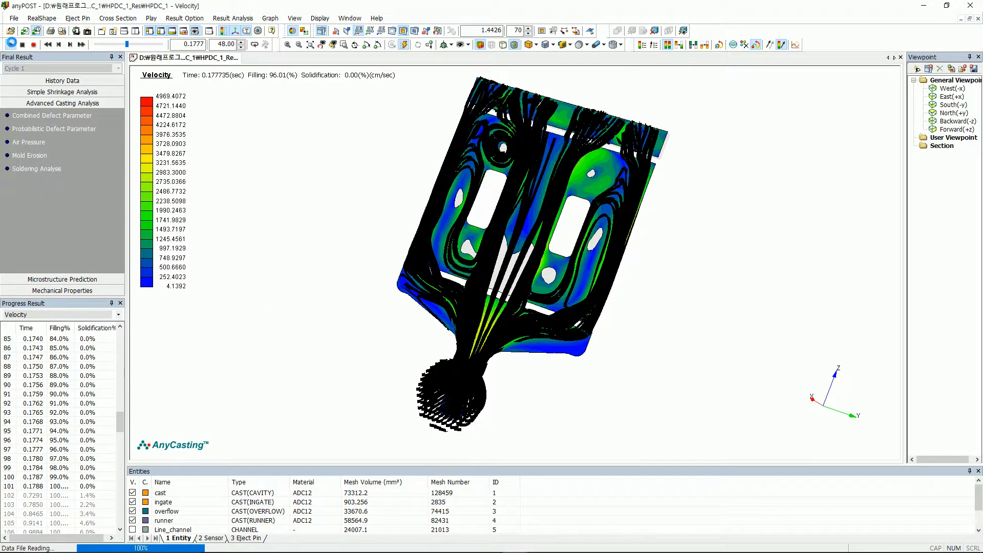
click(70, 45)
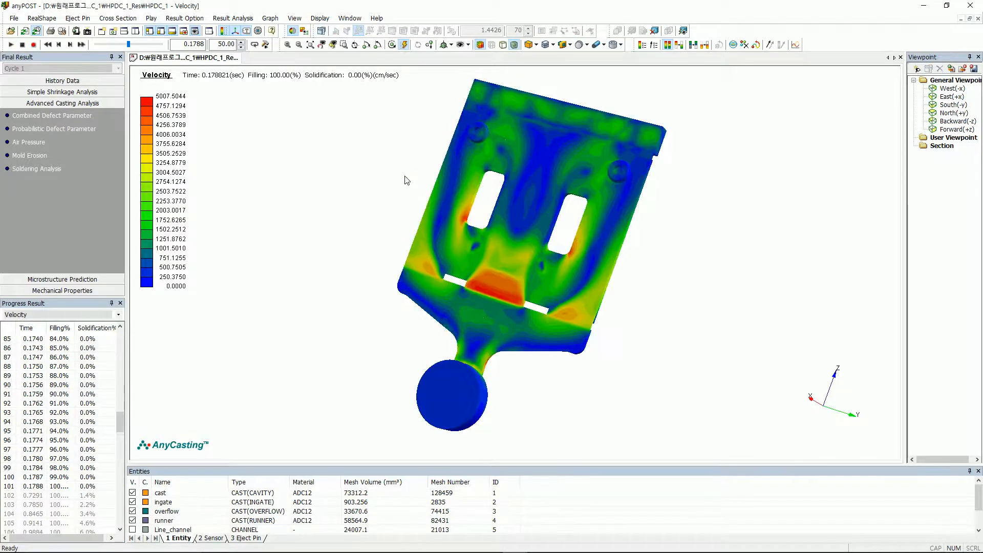
Switch to Gate Flow Tracking and review the volumes delivered through the four gates.
click(117, 313)
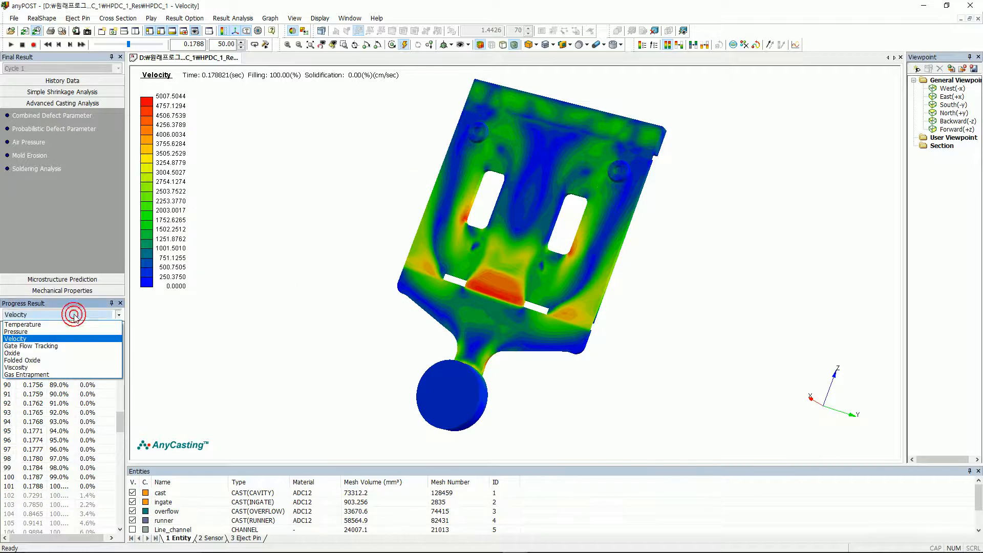
click(30, 346)
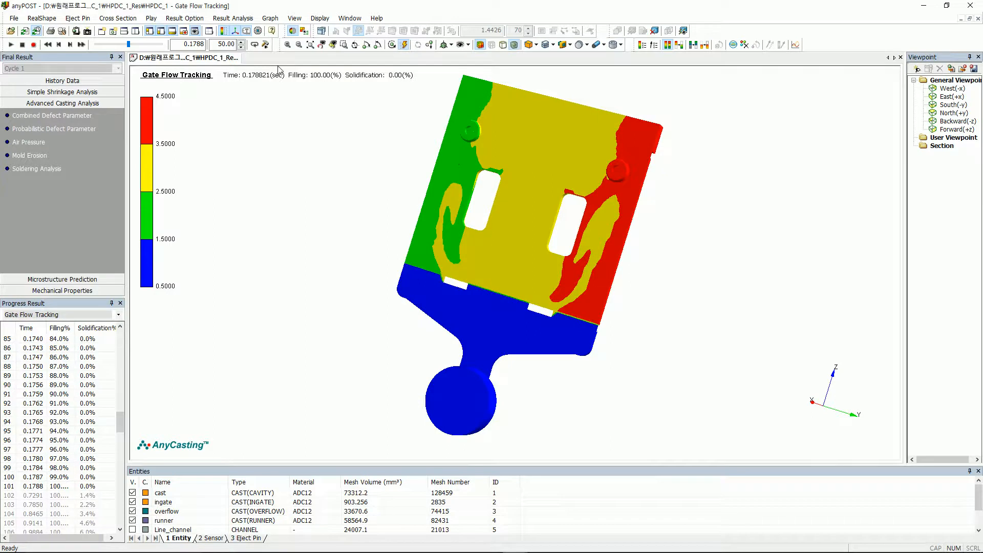
click(232, 18)
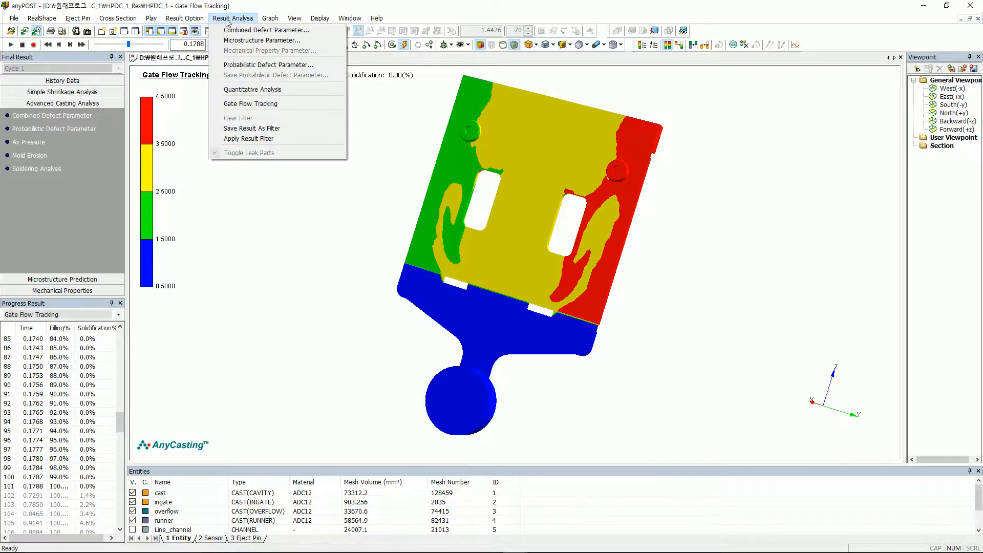
click(249, 103)
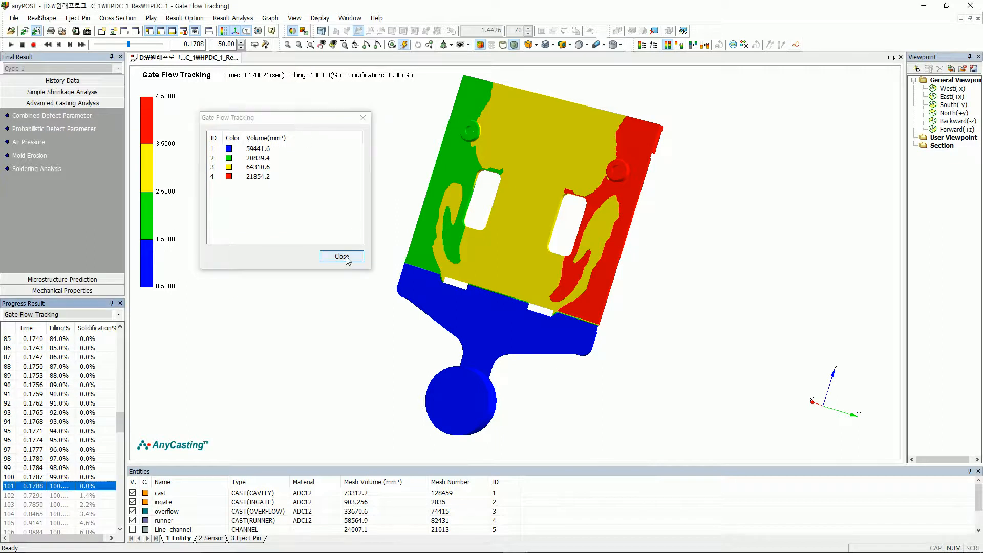
click(342, 255)
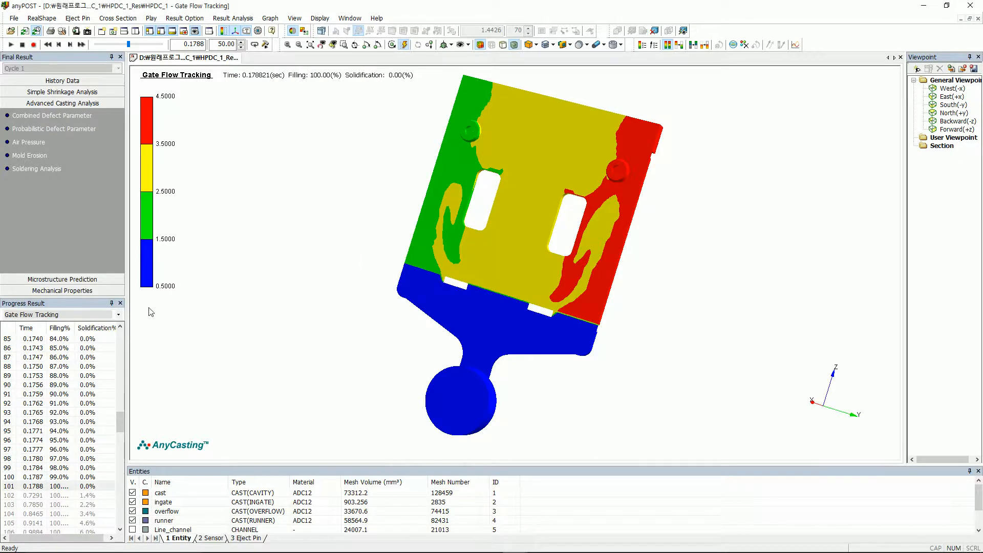
click(59, 314)
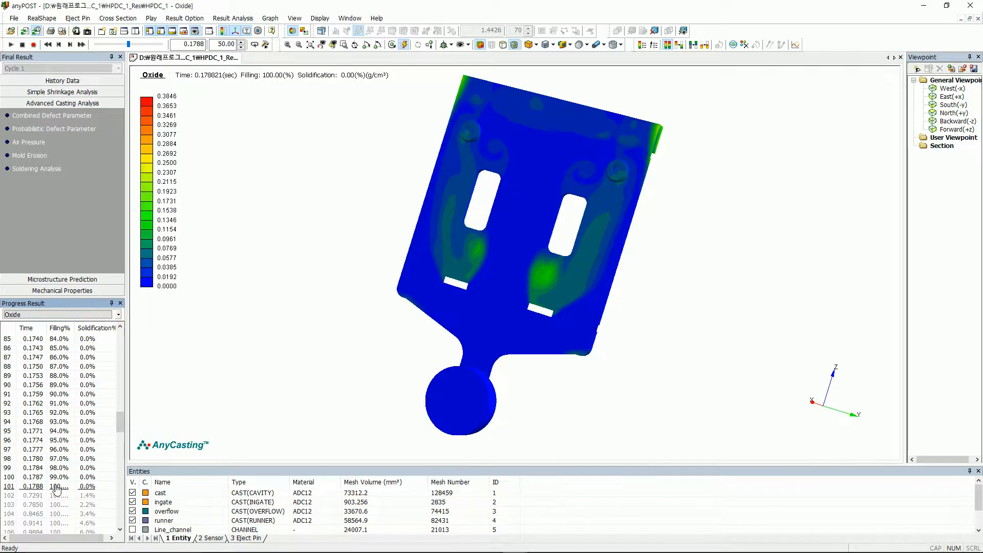
Show the Oxide result at final time step 101, fully filled.
click(31, 485)
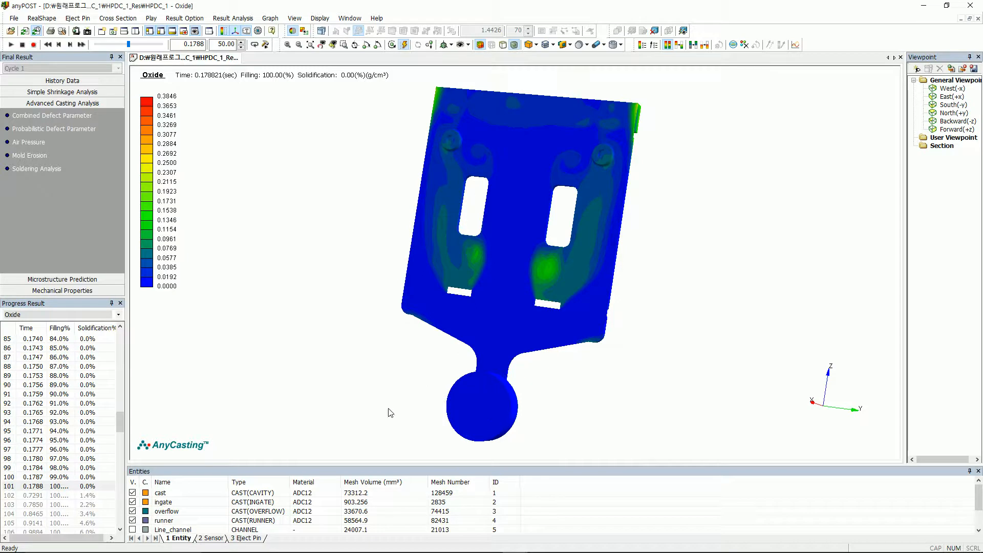
click(57, 313)
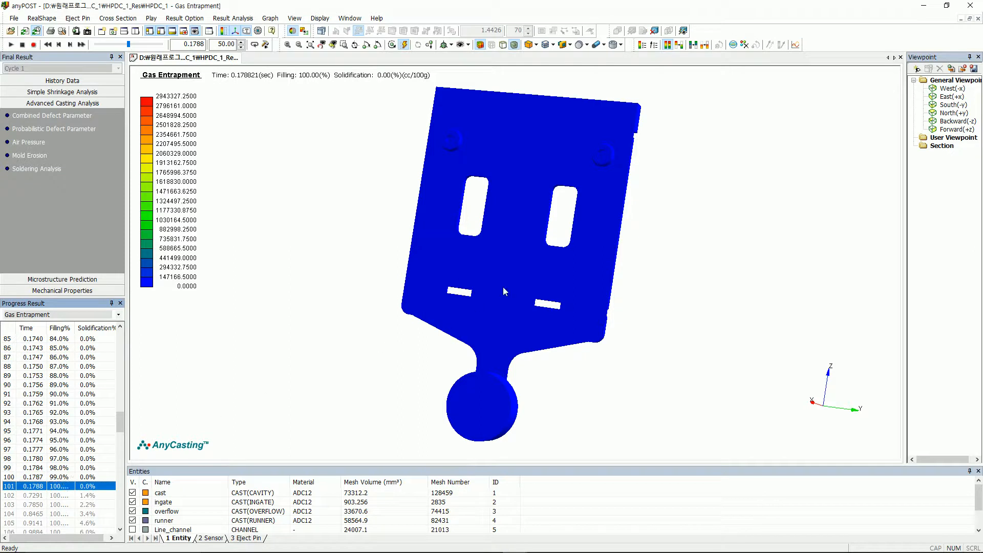
mouse_move(503, 291)
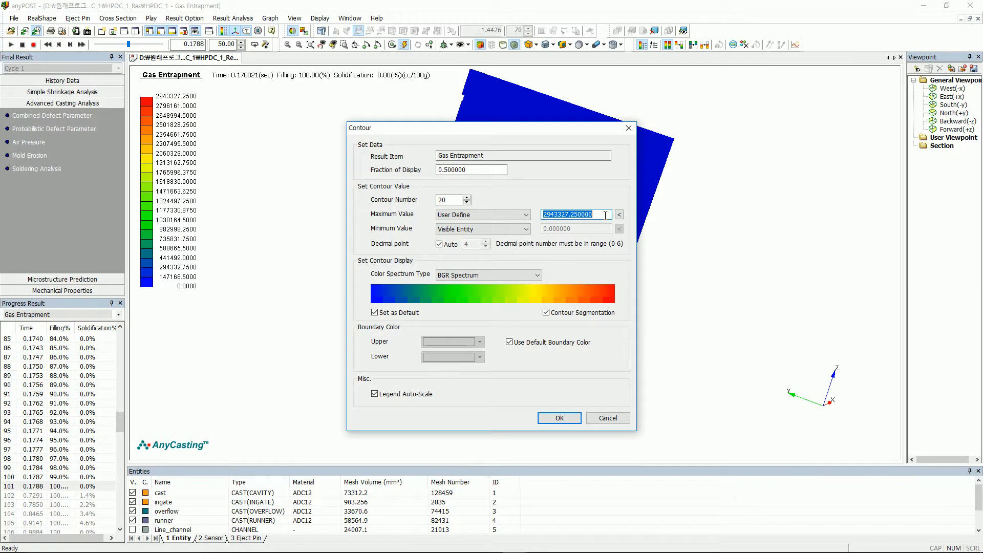
Cap the Gas Entrapment contour maximum at a user-defined 1000.
click(557, 418)
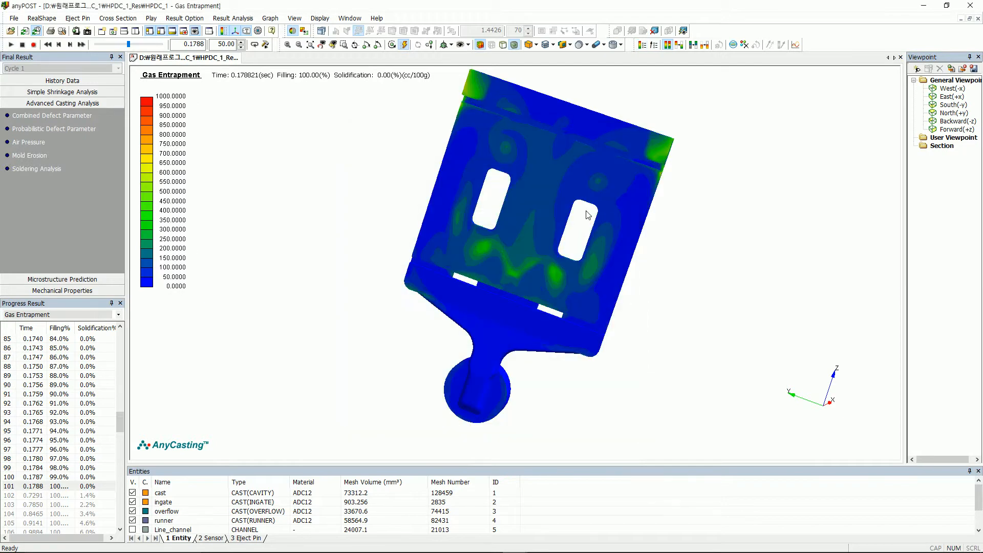